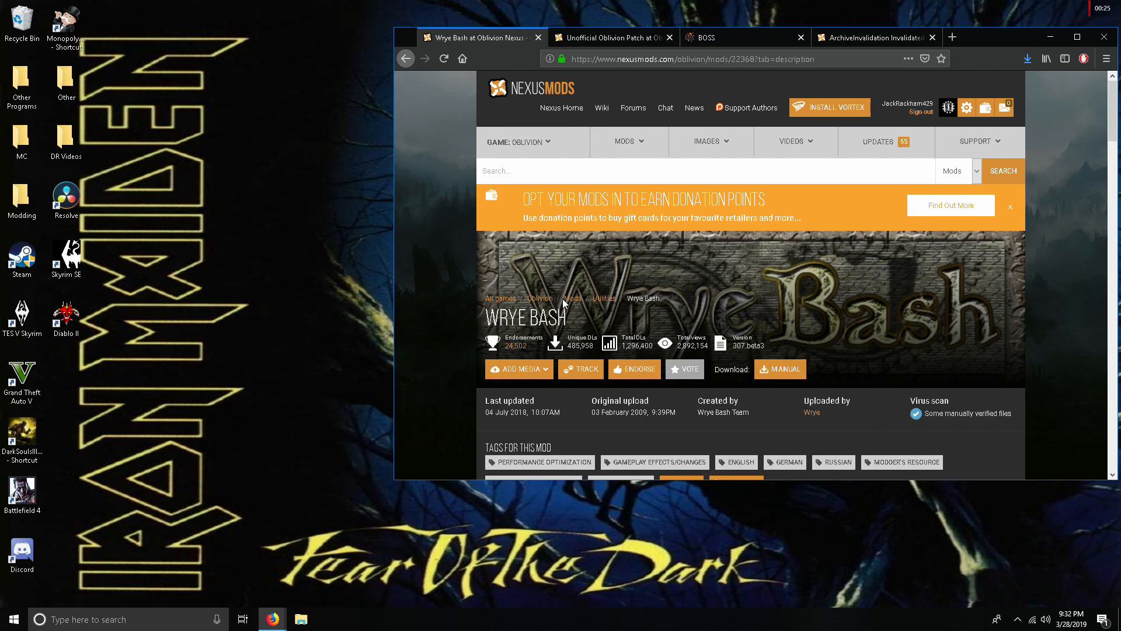
Step: Download the Wrye Bash 307 Beta3 Installer from Main Files via Manual Download, confirming the prompt
click(534, 342)
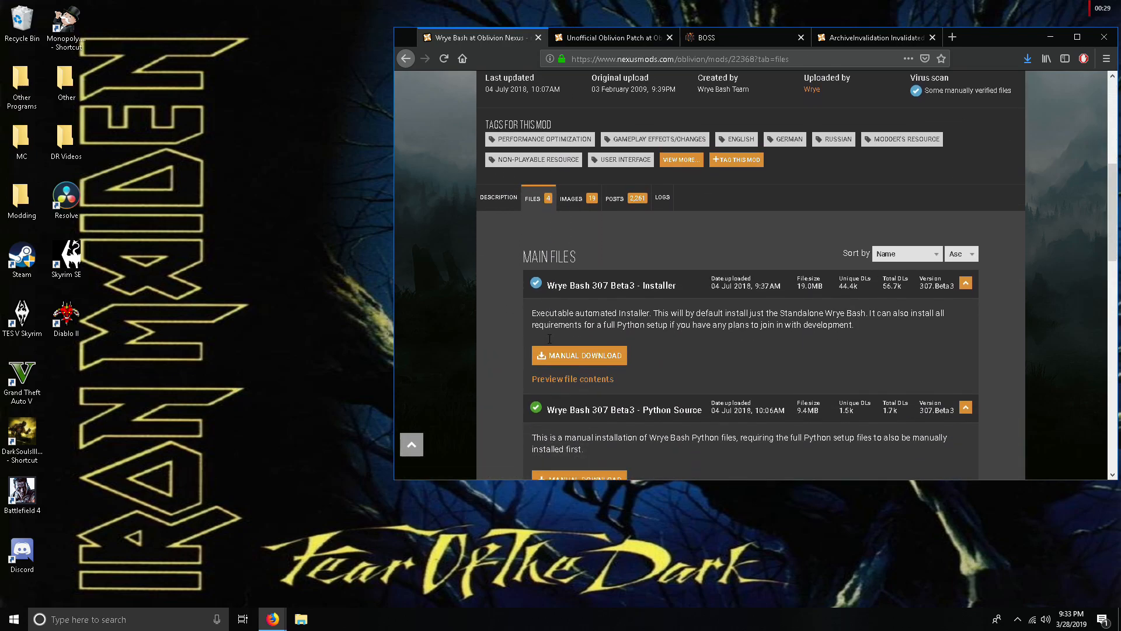
scroll(down, 3)
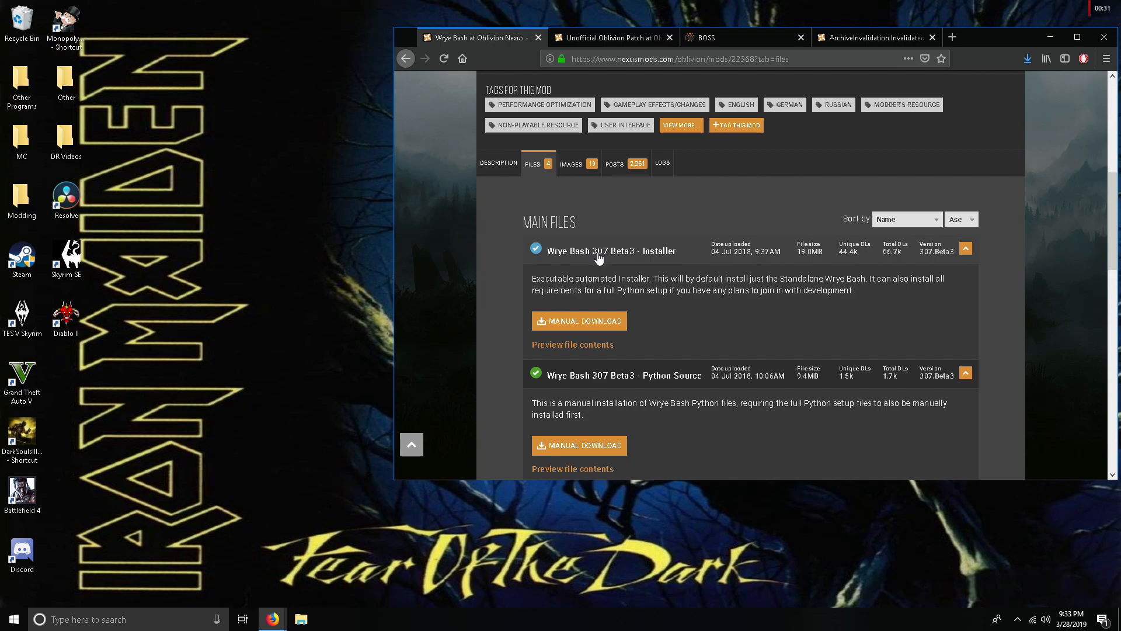
scroll(down, 3)
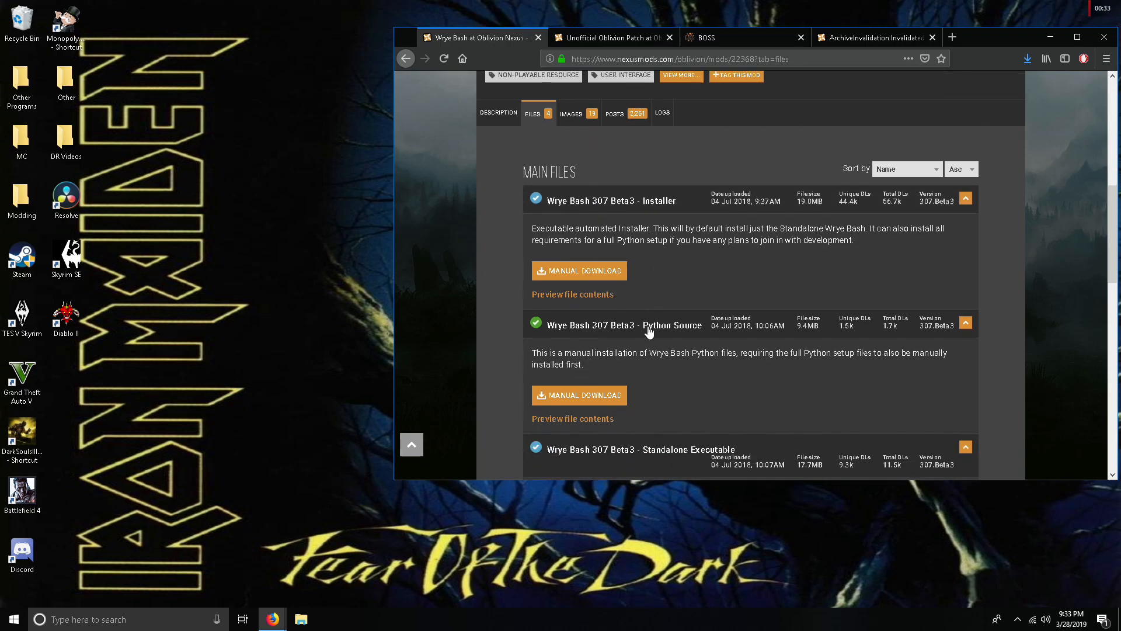
scroll(down, 3)
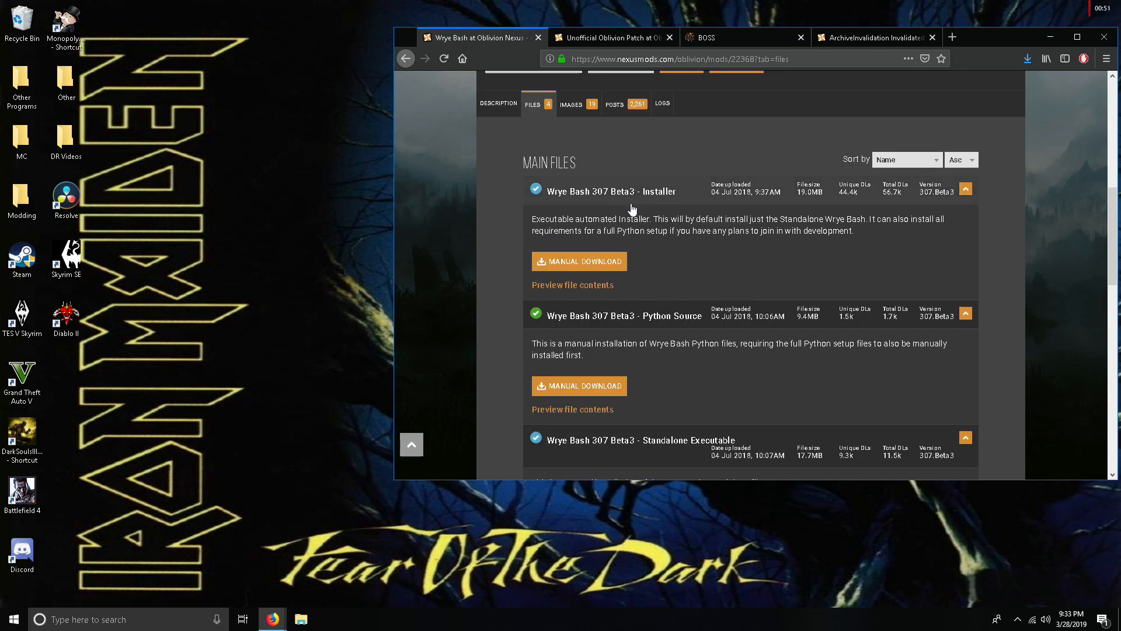
mouse_move(612, 265)
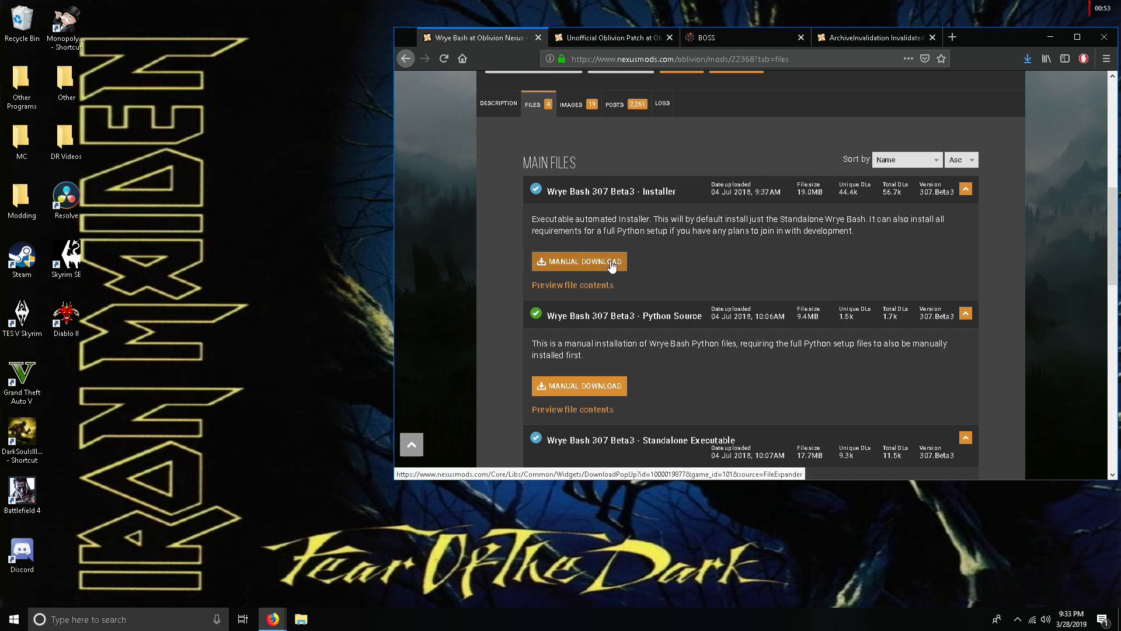
click(579, 261)
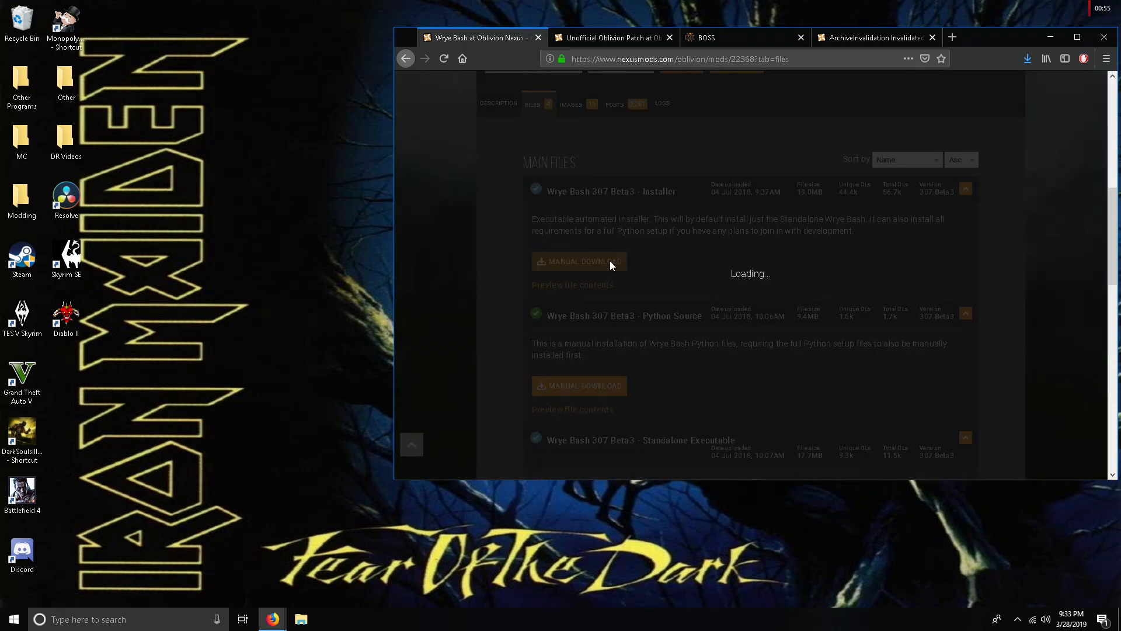
click(580, 261)
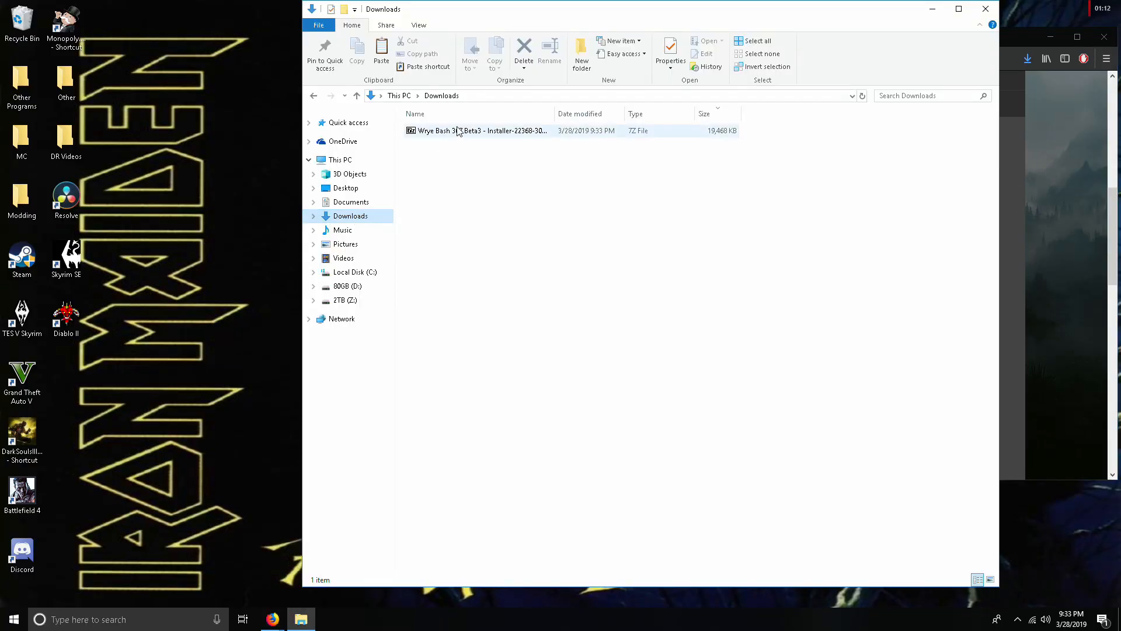
Step: Extract the Wrye Bash .7z with 7-Zip into Downloads and open the extracted folder
right_click(459, 130)
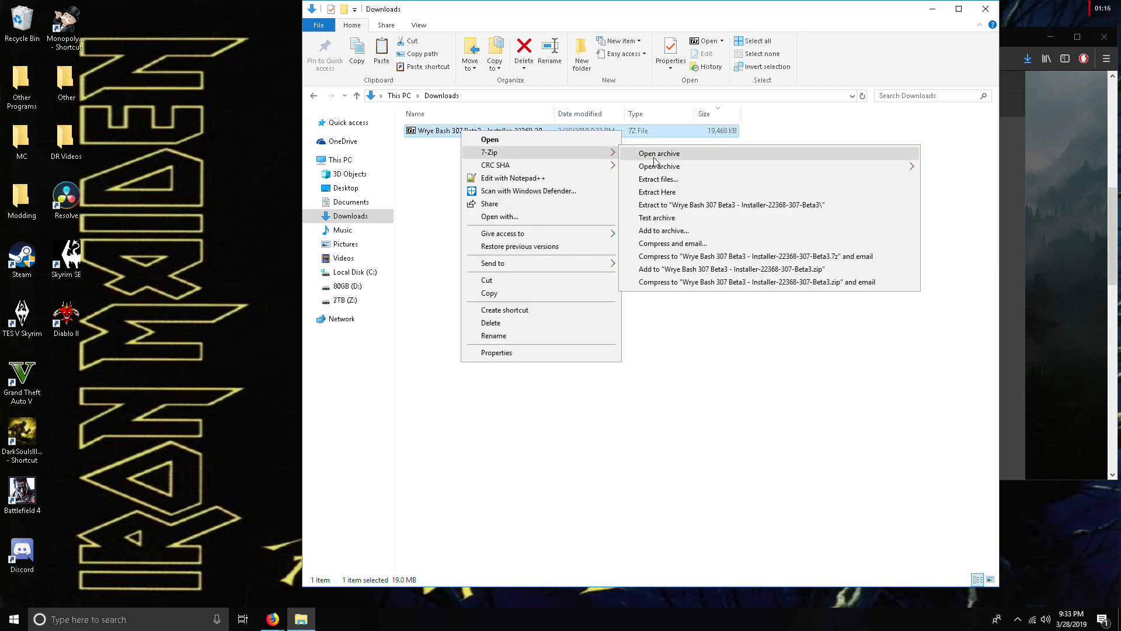
click(659, 179)
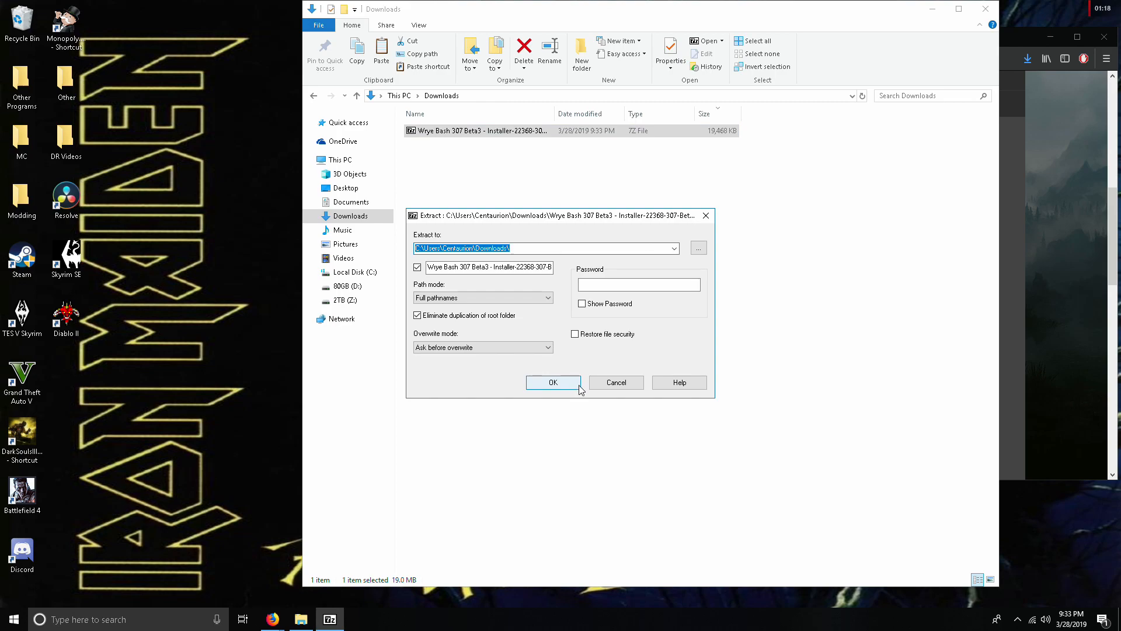
click(554, 382)
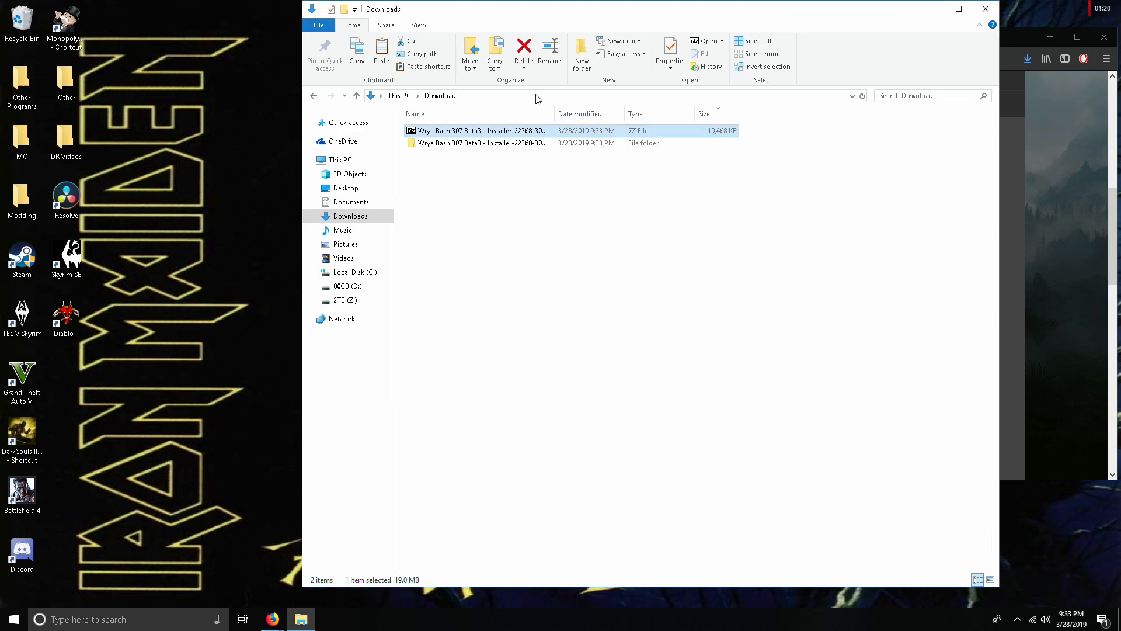
double_click(481, 143)
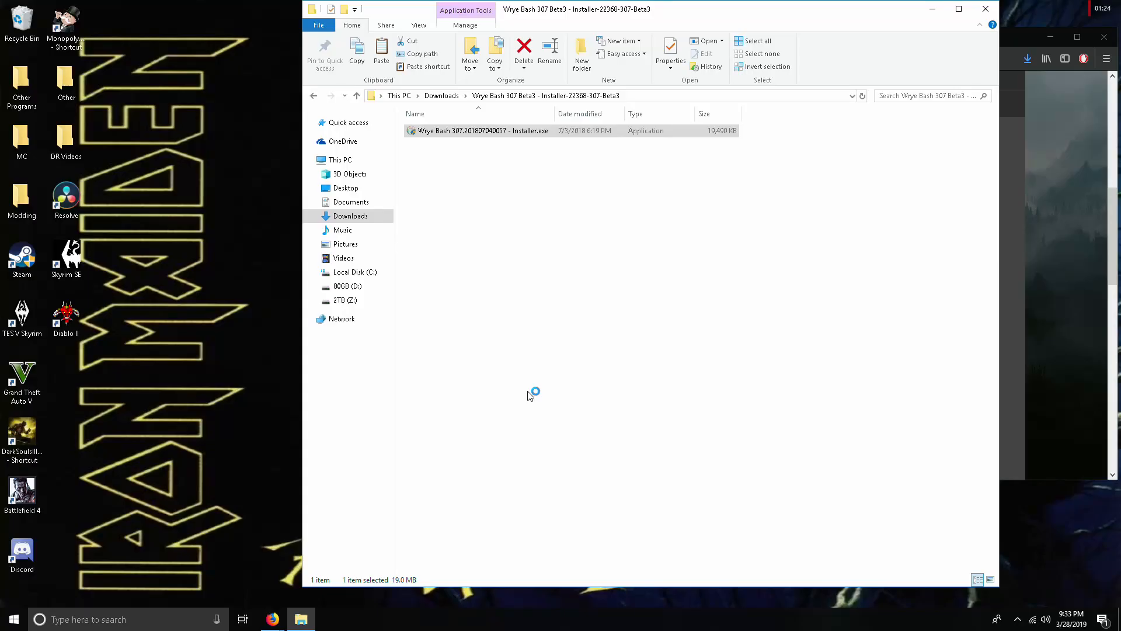
Step: Start Wrye Bash Setup, untick Skyrim SE Standalone and skip the Fallout locations
double_click(483, 130)
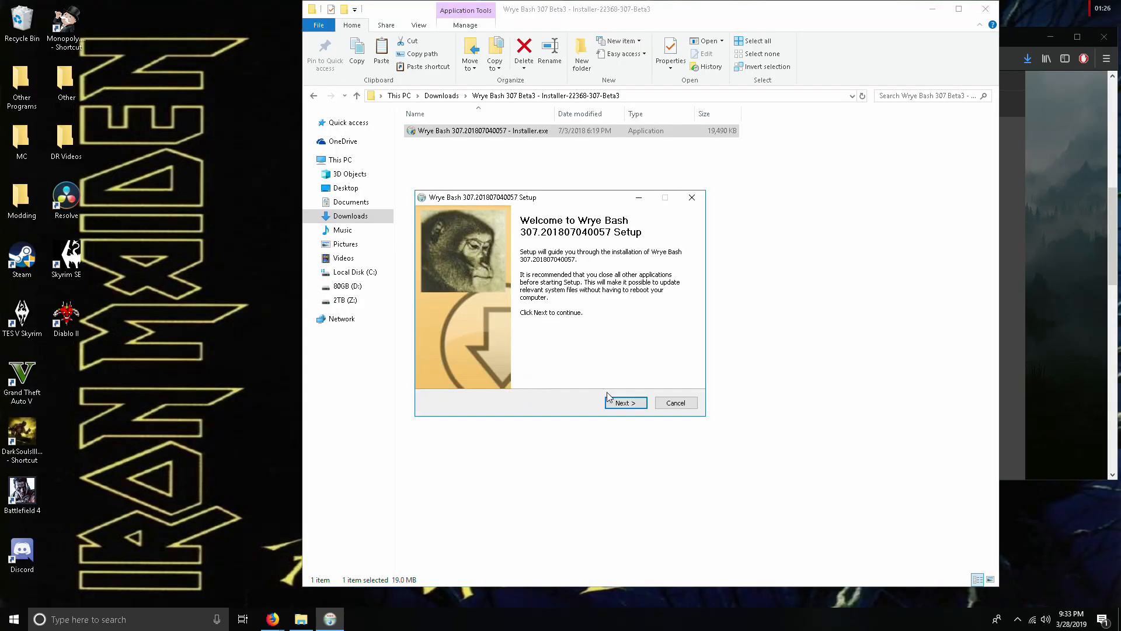
click(626, 402)
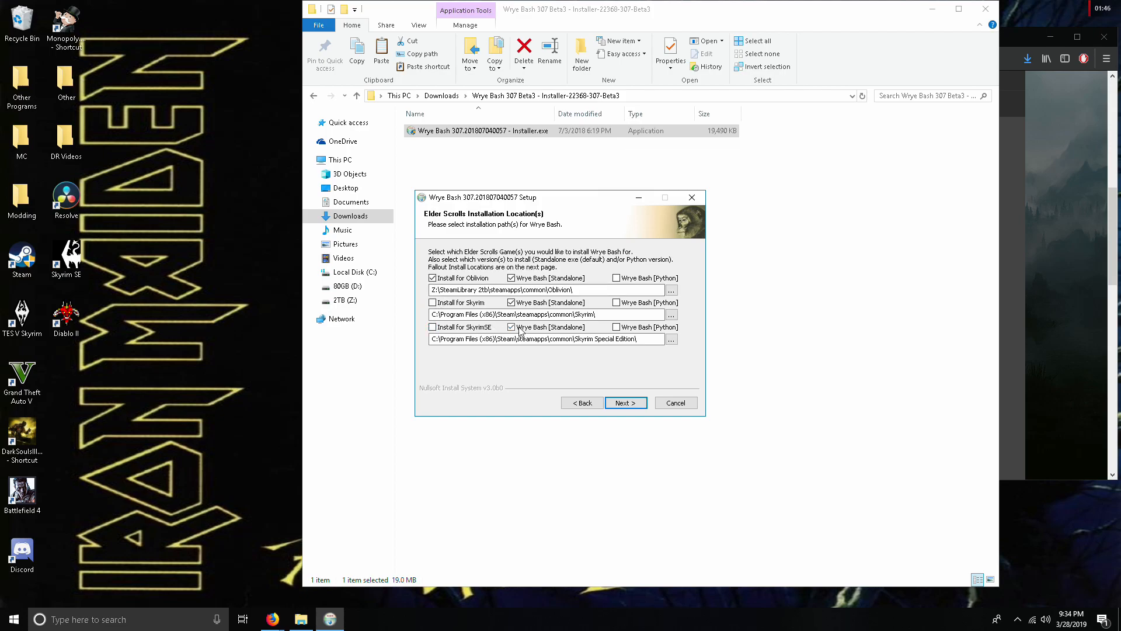
click(511, 327)
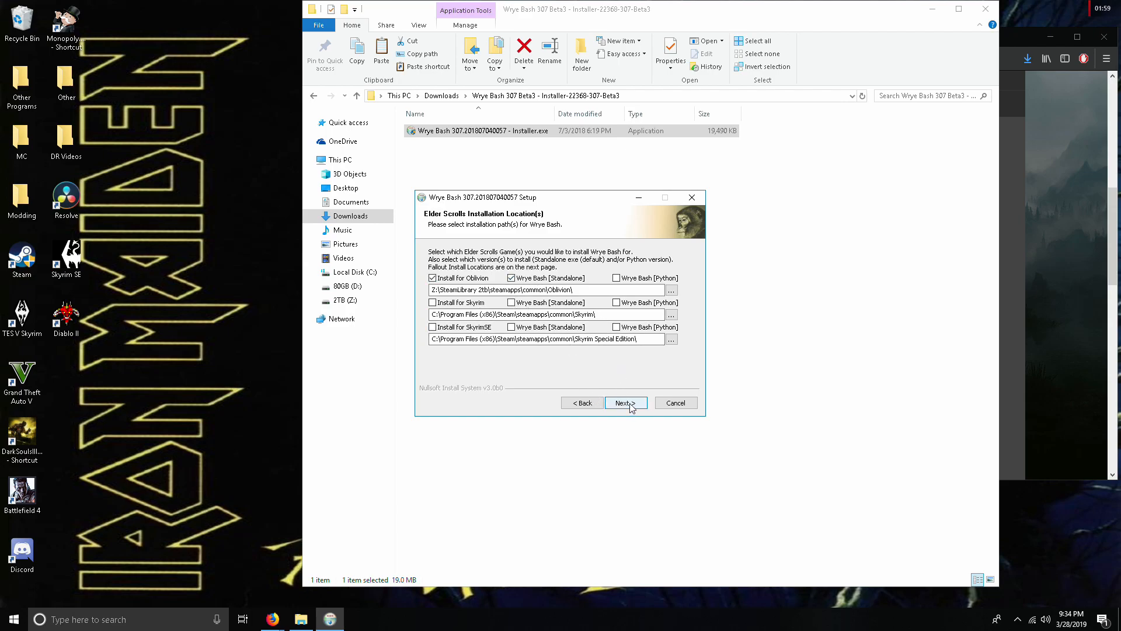
click(626, 402)
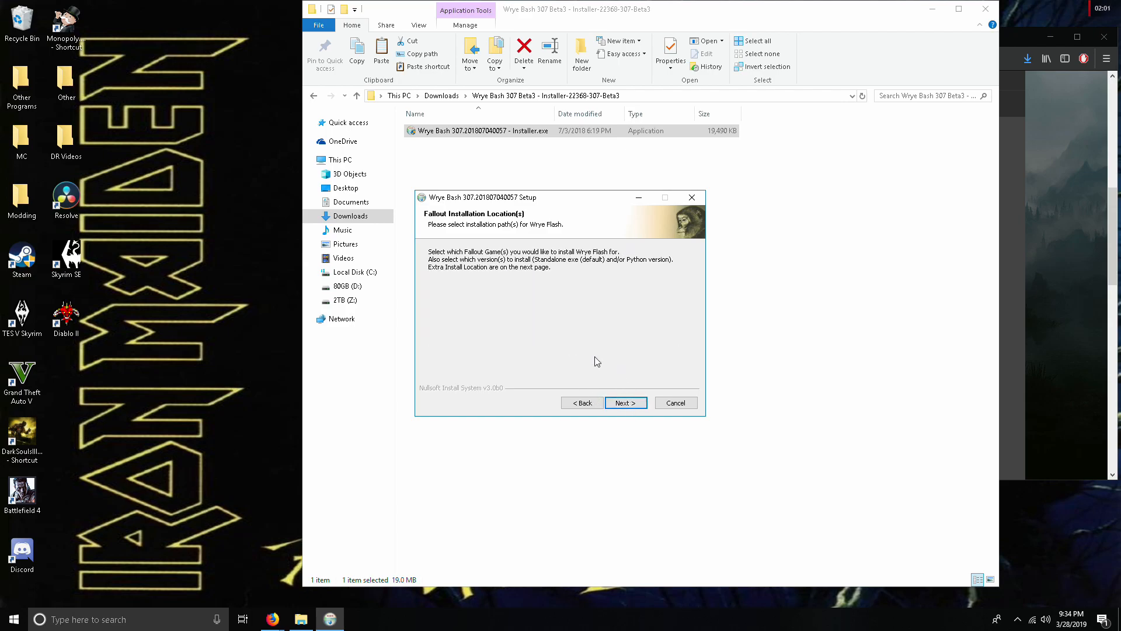
mouse_move(511, 294)
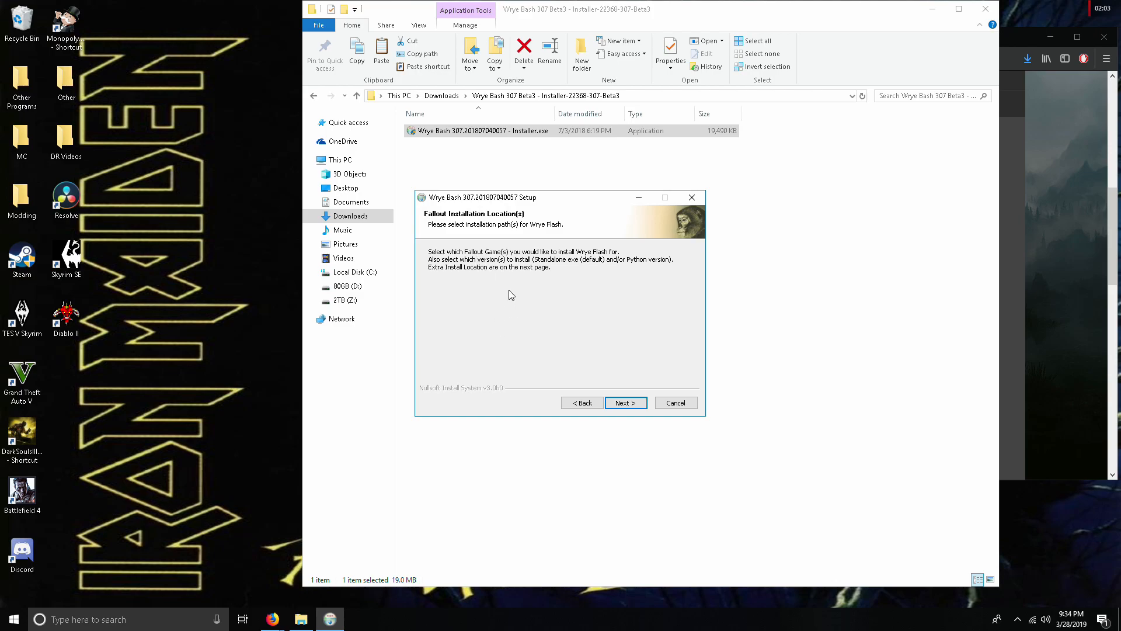
mouse_move(563, 326)
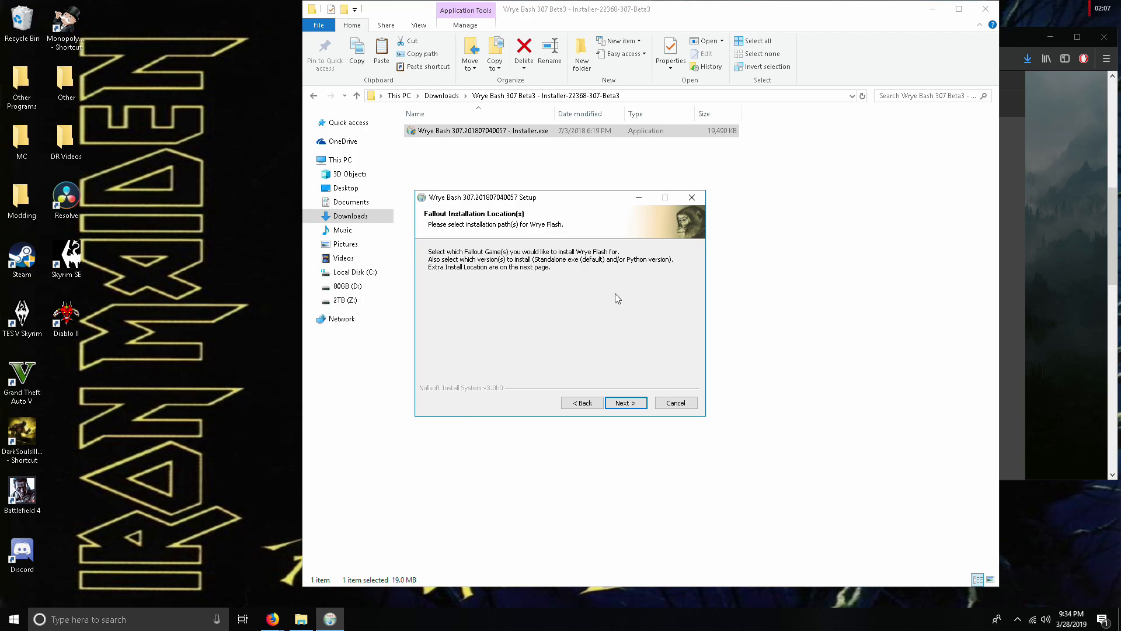
click(625, 403)
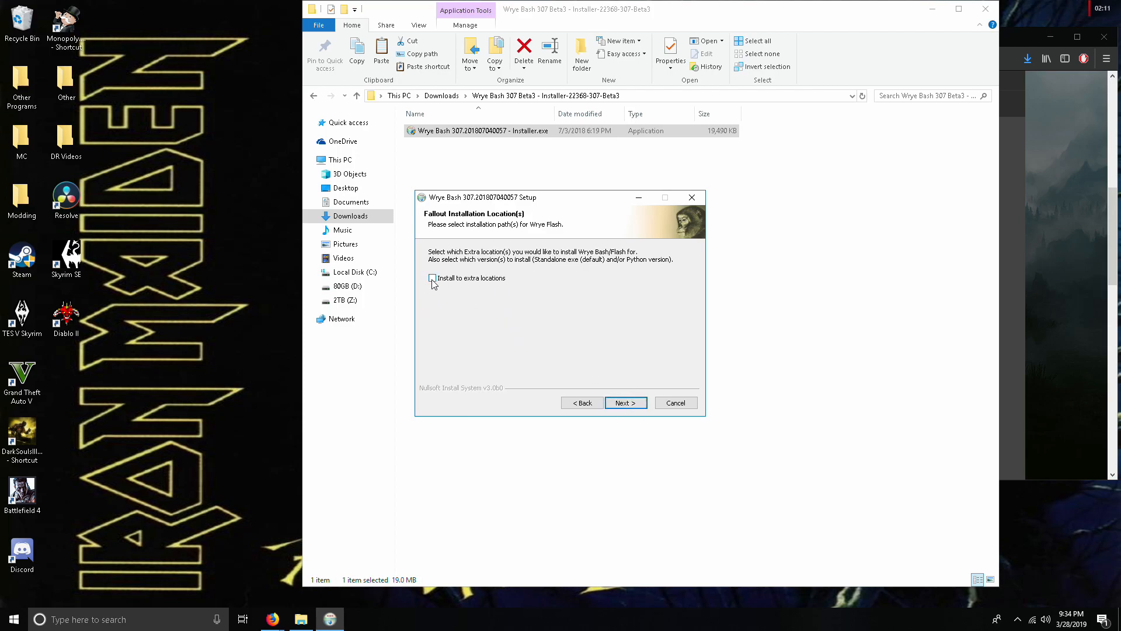
Step: Turn on extra install locations, set the components and run the installation
click(432, 278)
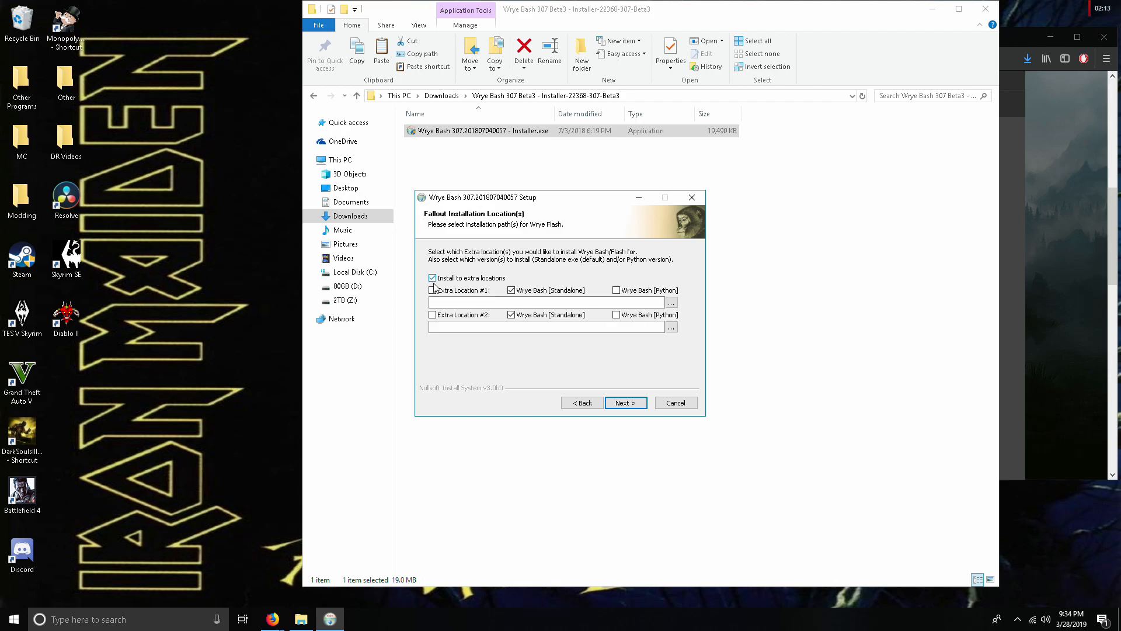
click(671, 302)
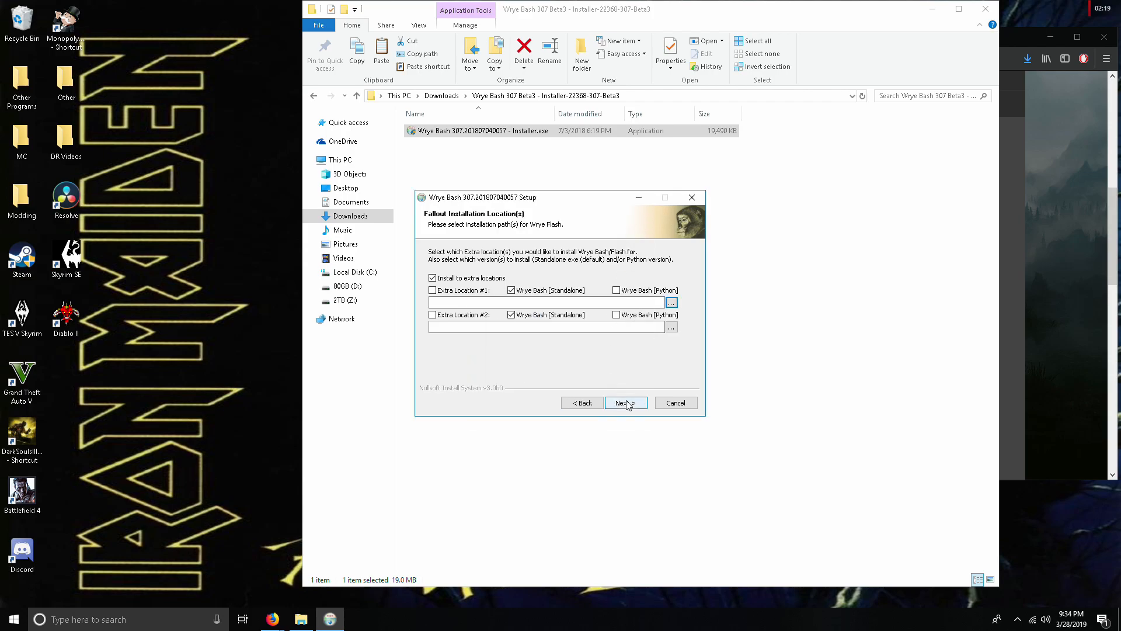
click(626, 403)
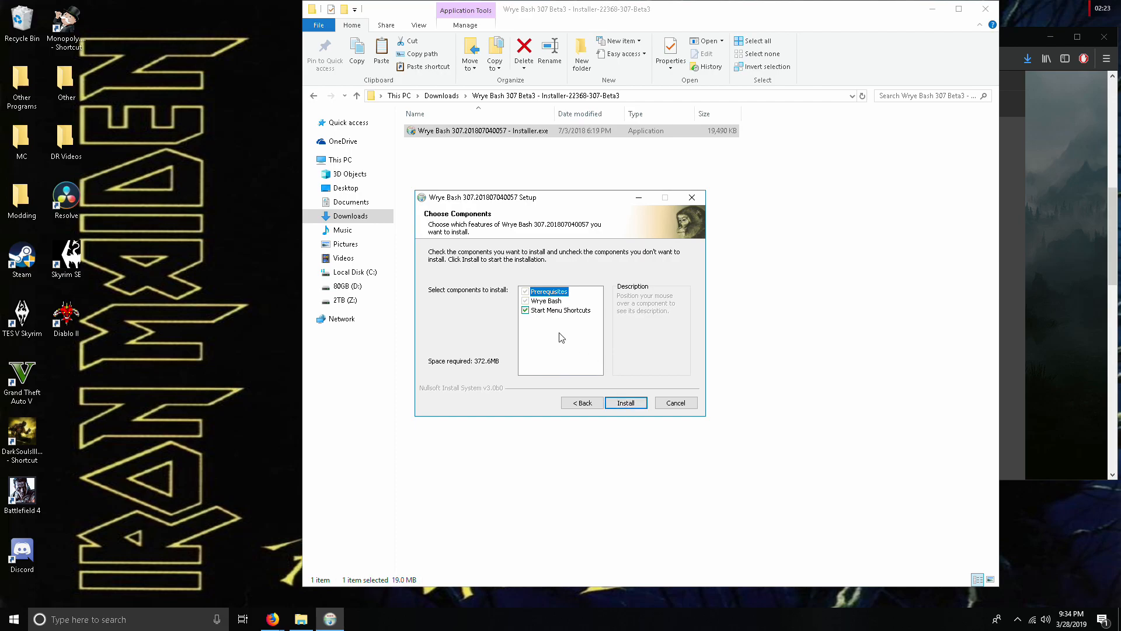
mouse_move(555, 307)
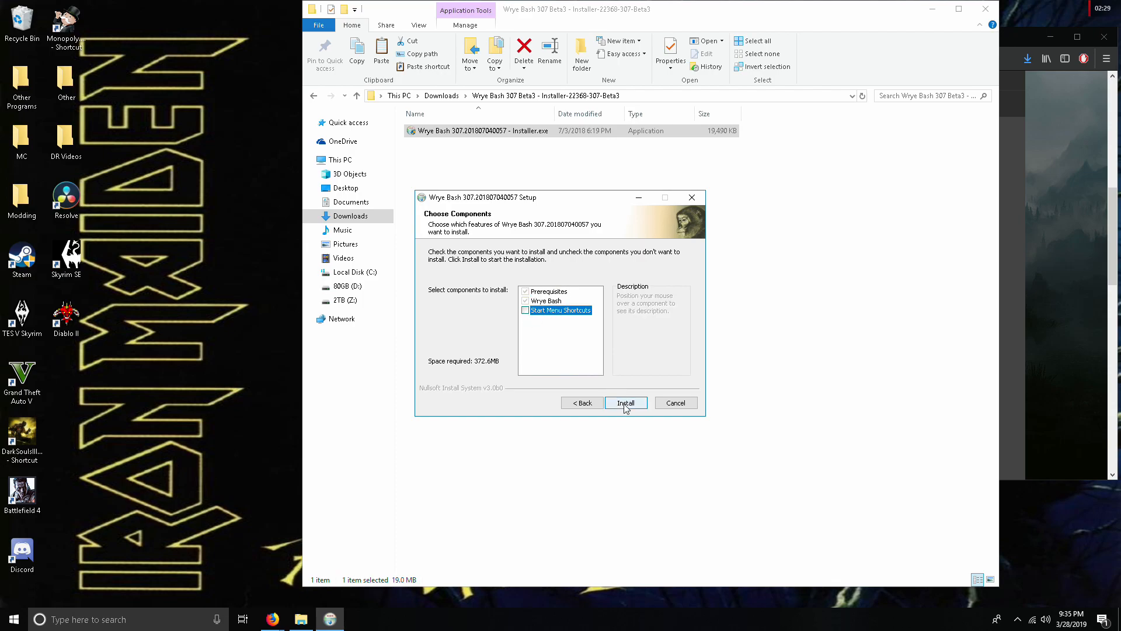
click(625, 402)
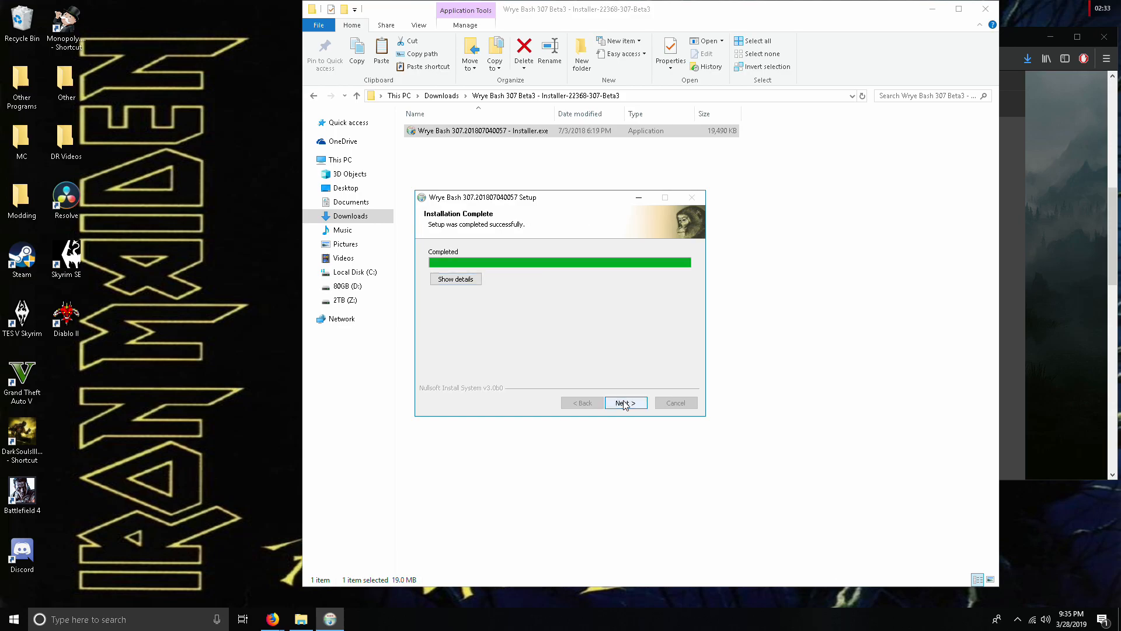
Step: Finish setup, launching Wrye Bash for Oblivion without viewing the readme
click(626, 402)
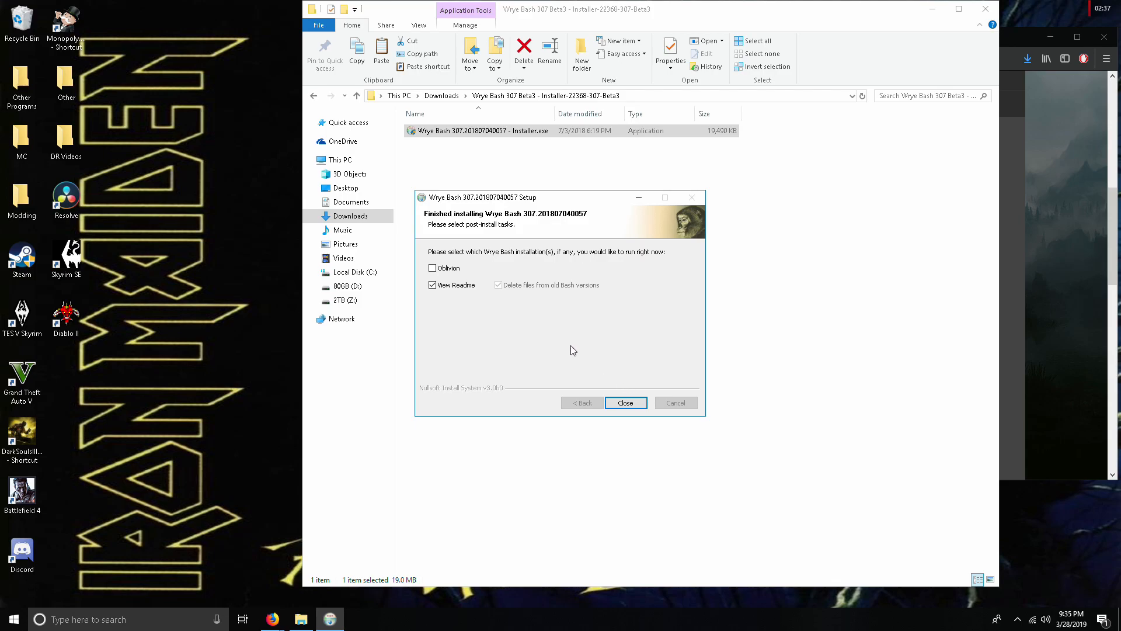
click(433, 268)
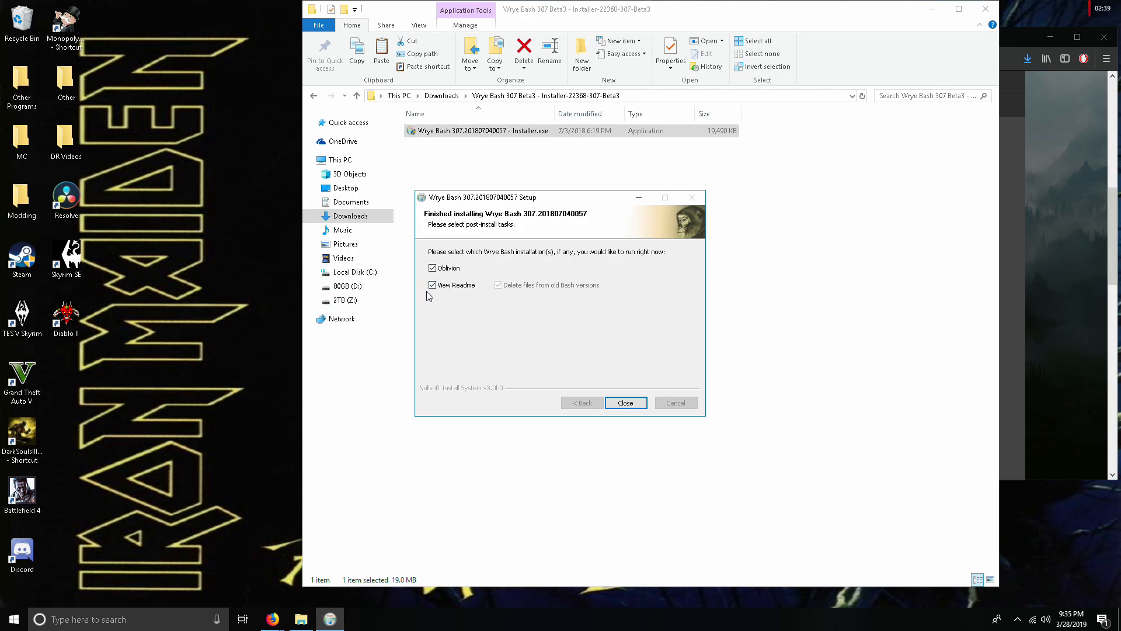
click(432, 285)
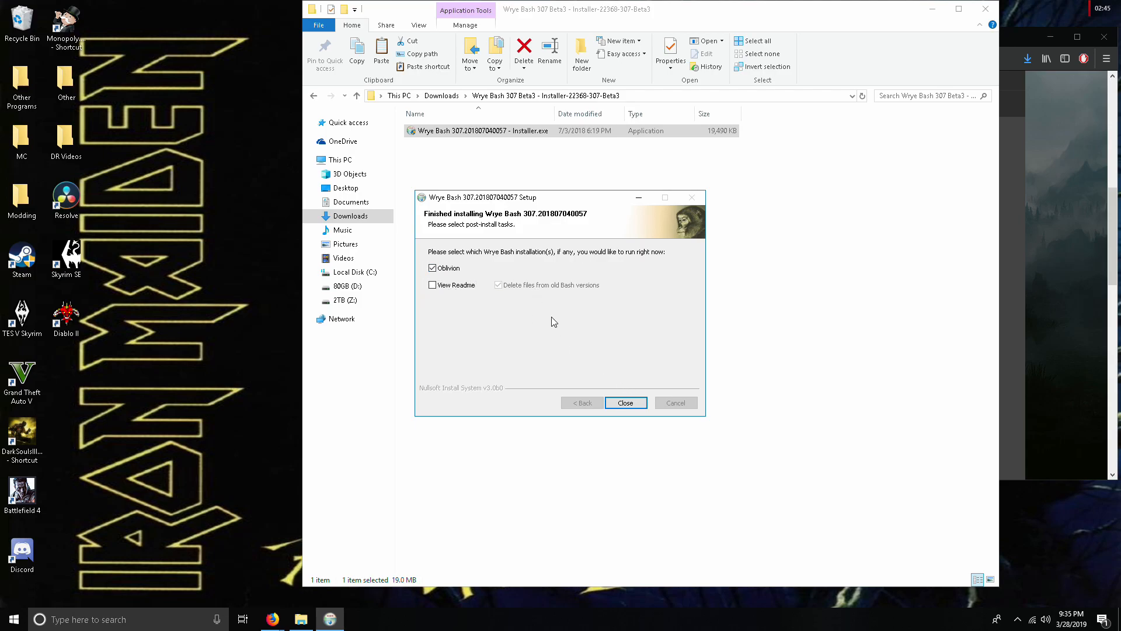
click(625, 403)
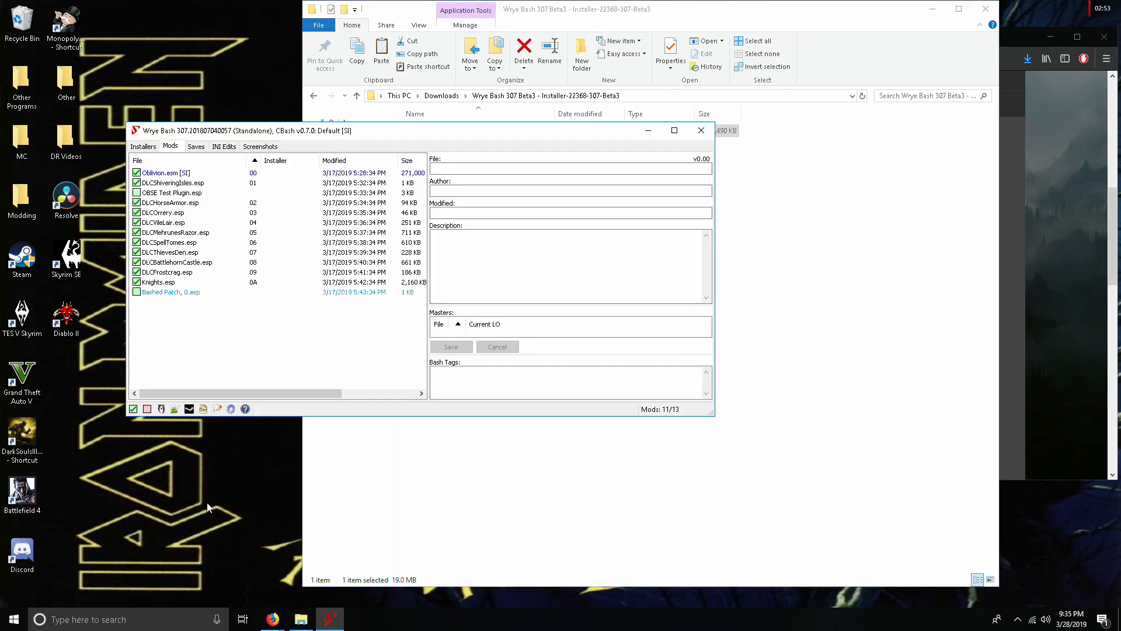
mouse_move(157, 377)
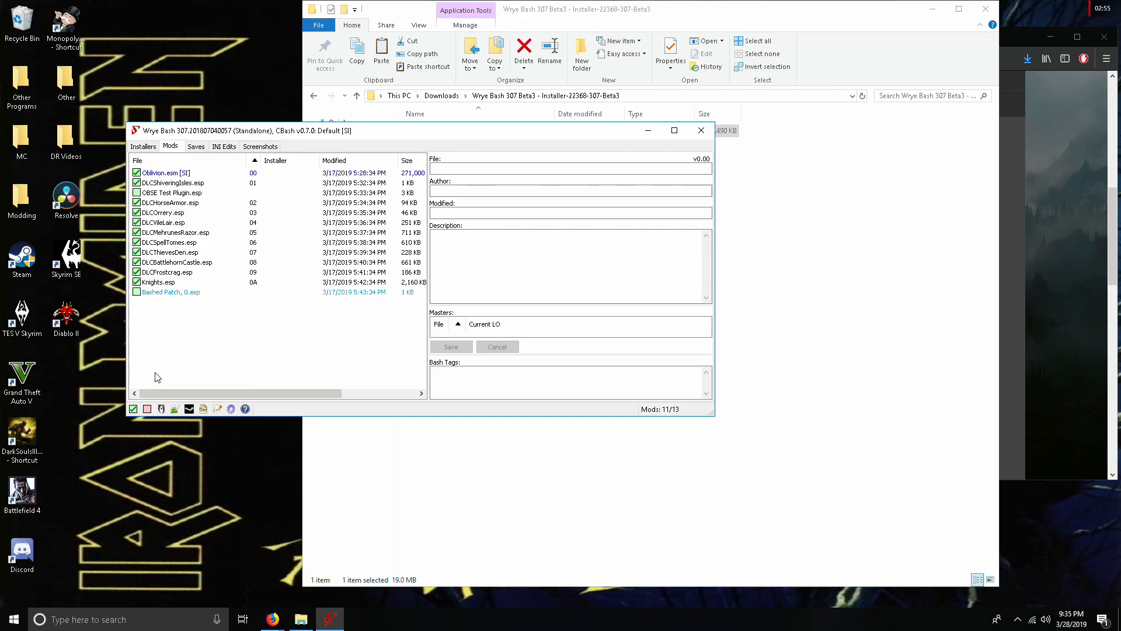
click(66, 257)
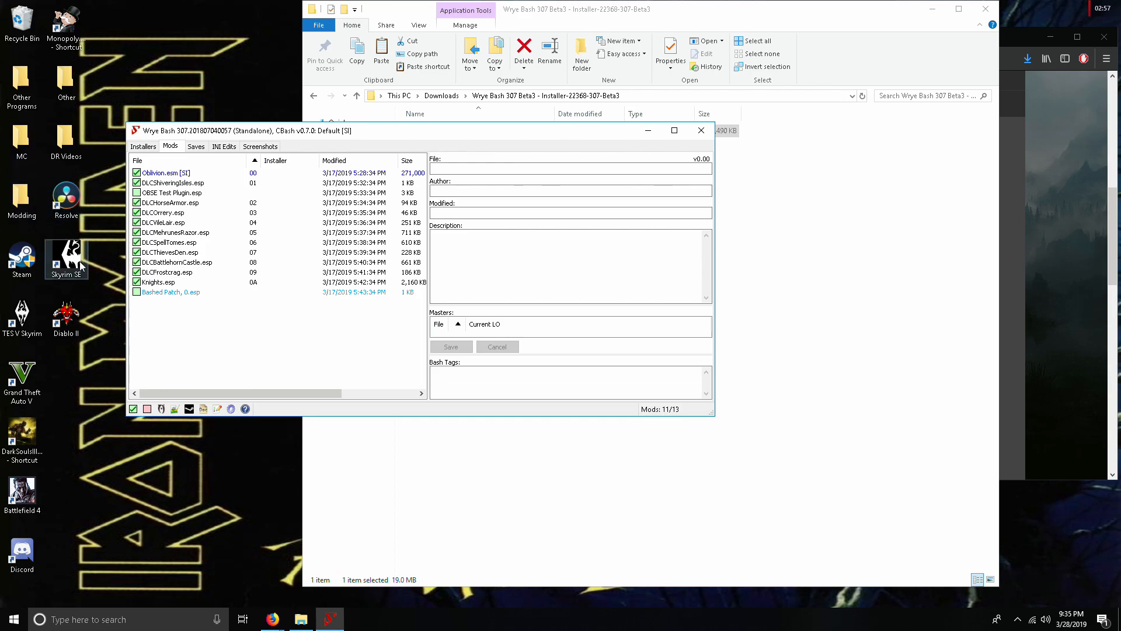
mouse_move(296, 601)
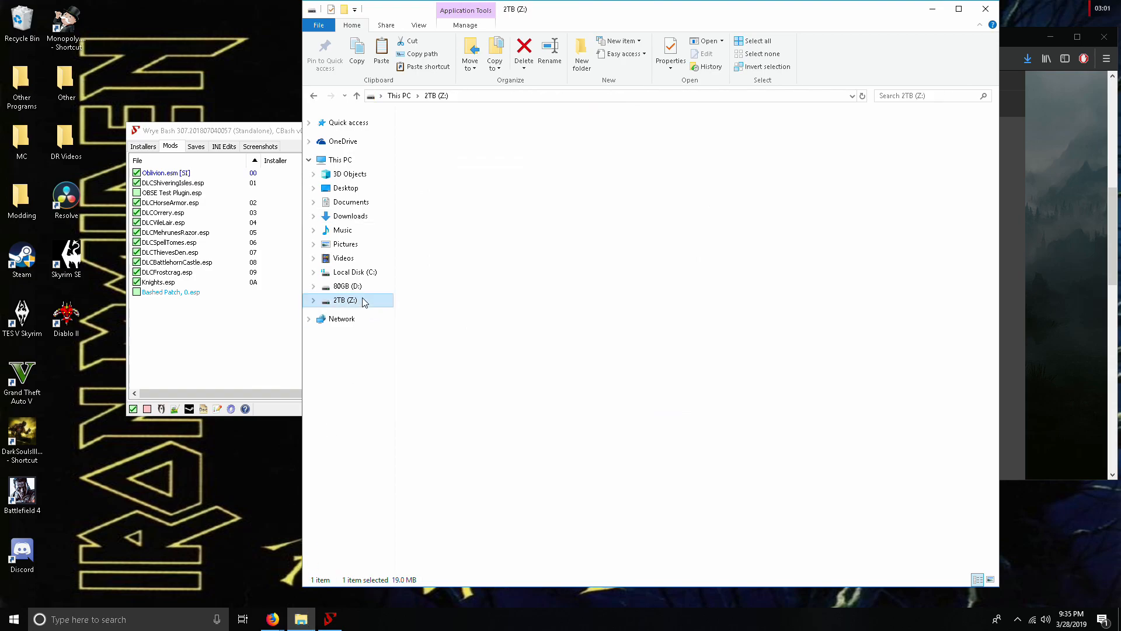
Step: Send Wrye Bash.exe from steamapps\common\Oblivion\Mopy to the Desktop as a shortcut
double_click(345, 300)
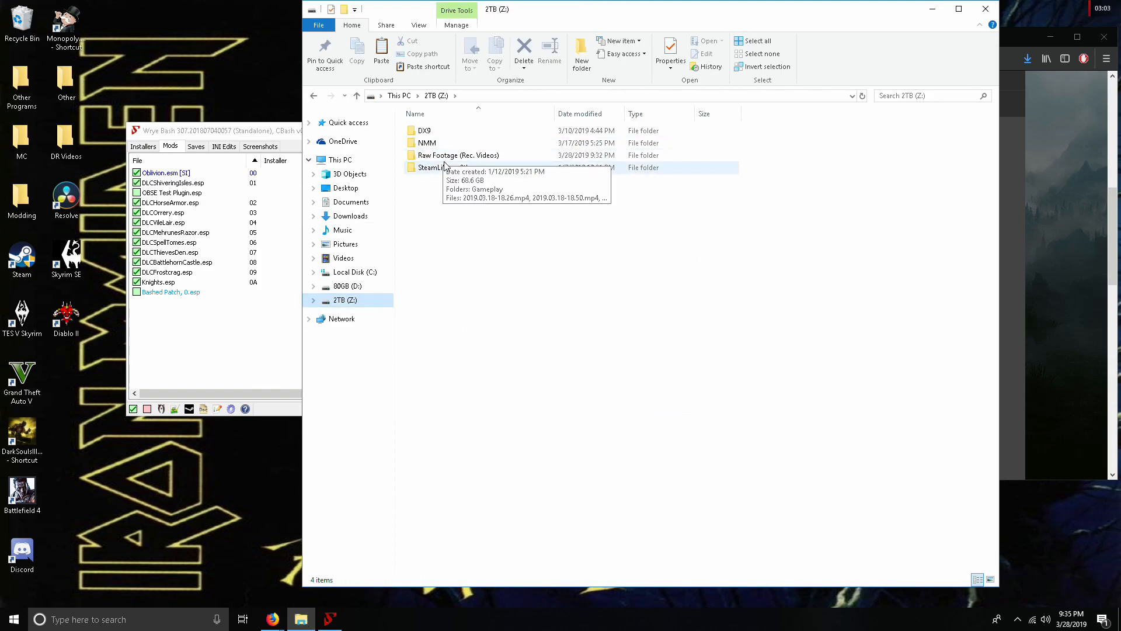
double_click(432, 167)
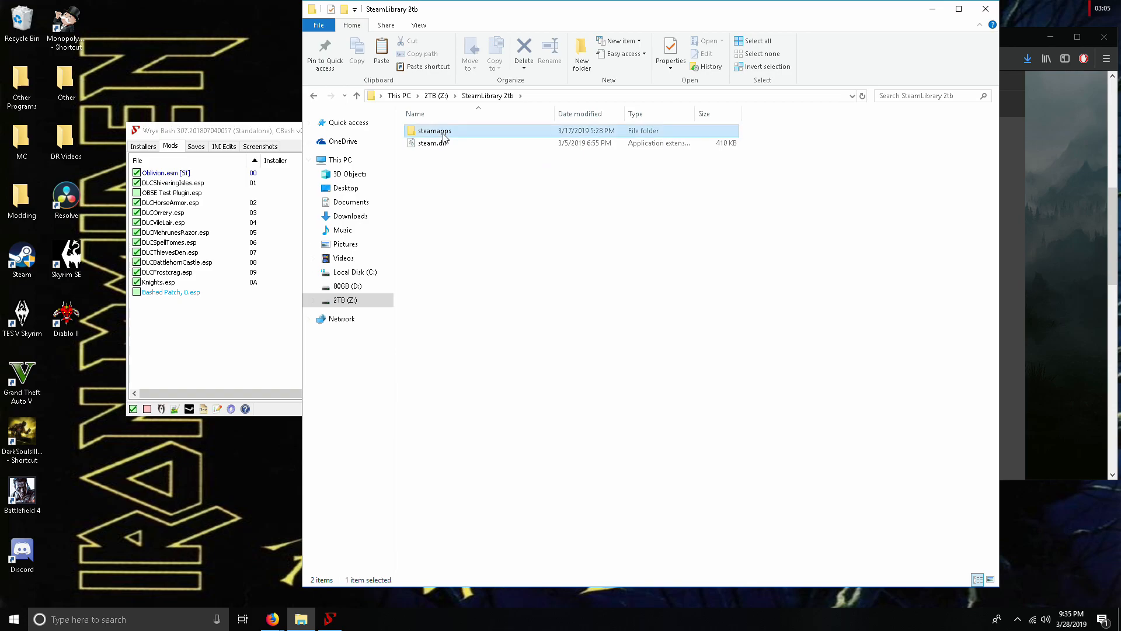
double_click(433, 130)
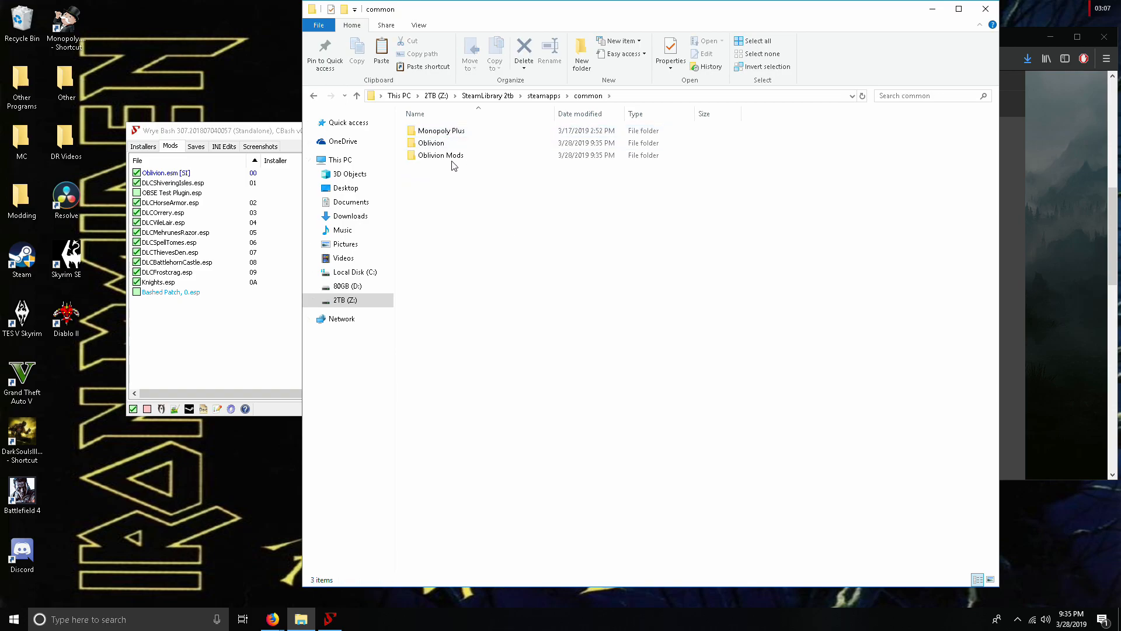
double_click(430, 142)
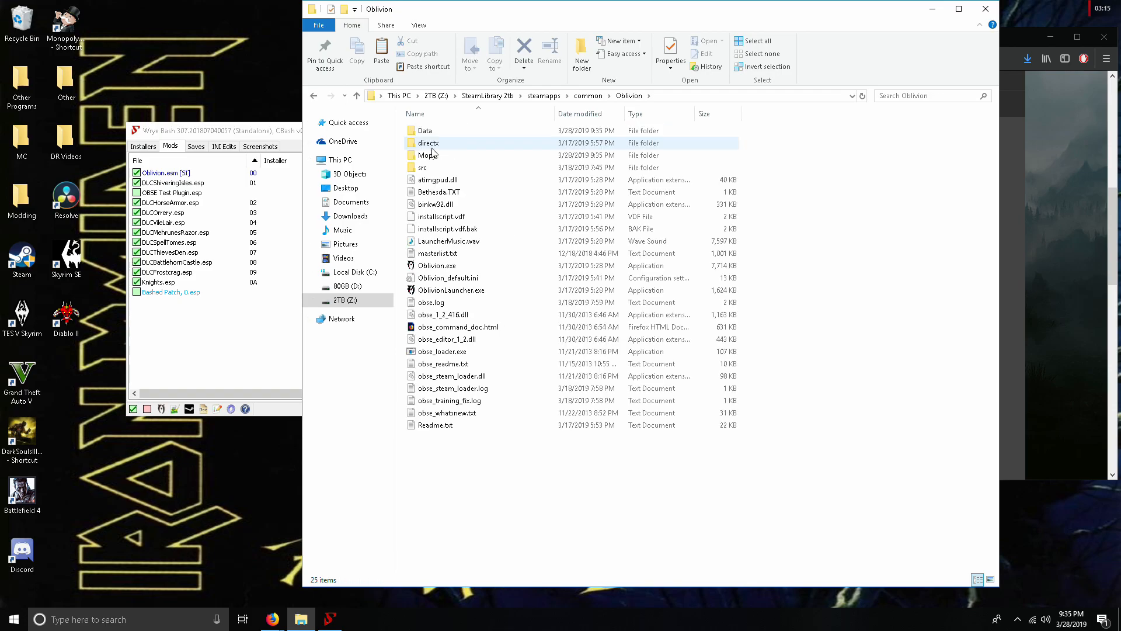
double_click(427, 155)
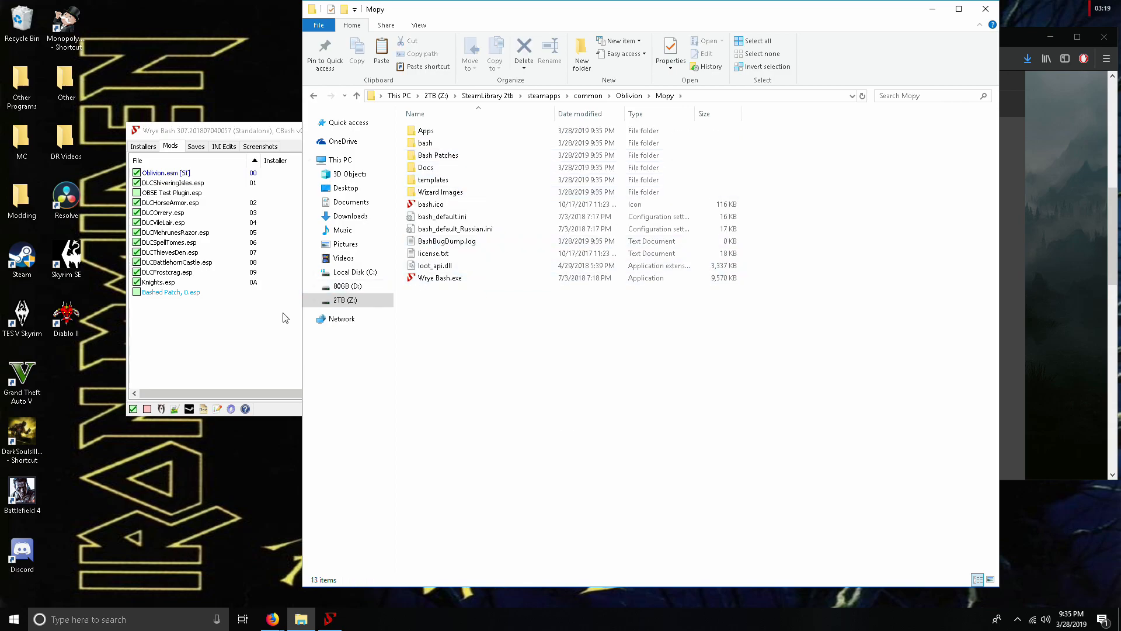
right_click(439, 277)
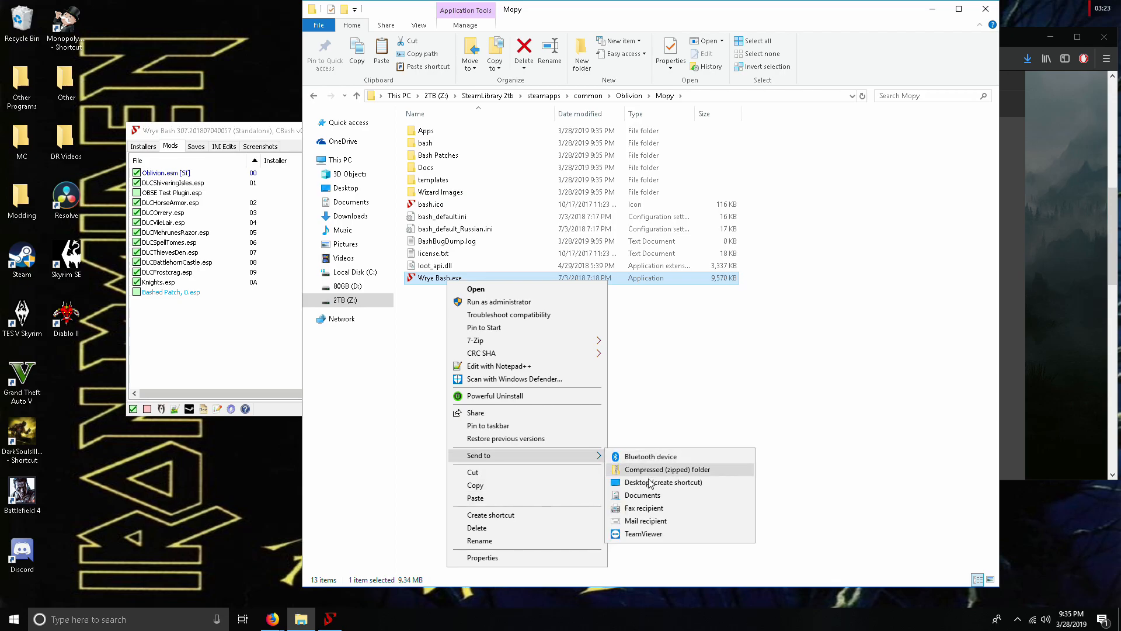
click(663, 483)
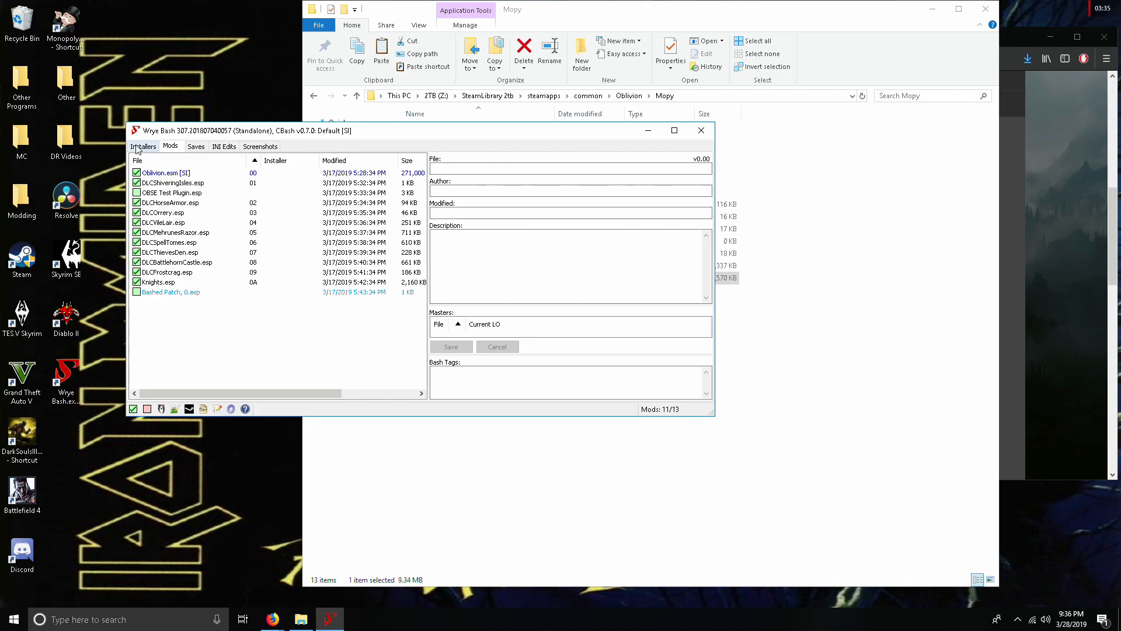
Step: Switch Wrye Bash to the Installers tab listing its package
click(142, 146)
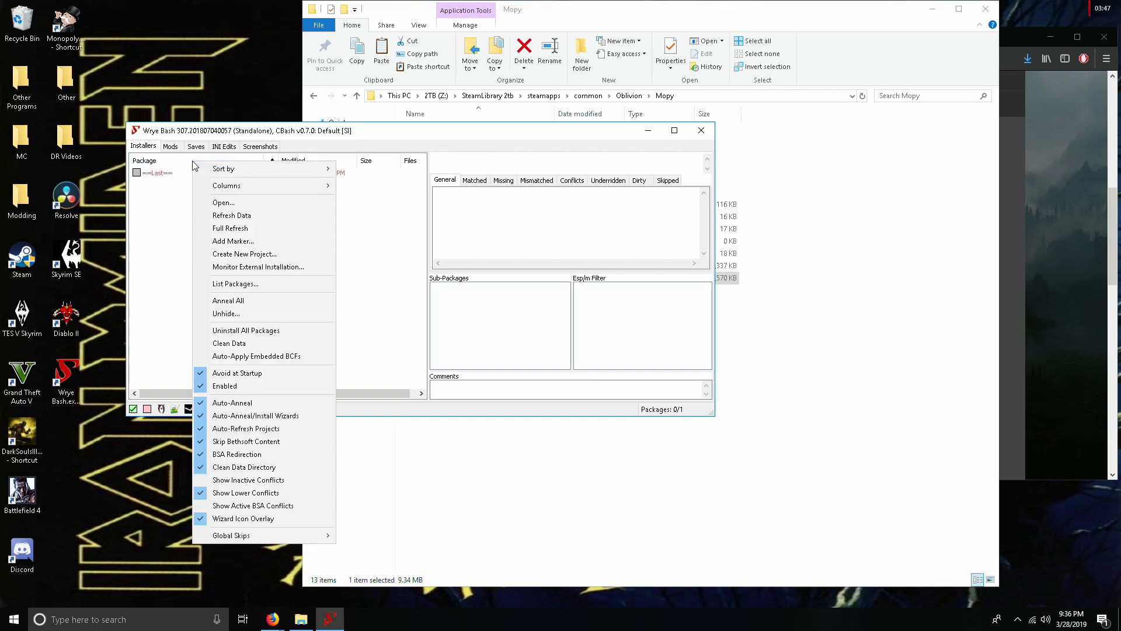
mouse_move(254, 387)
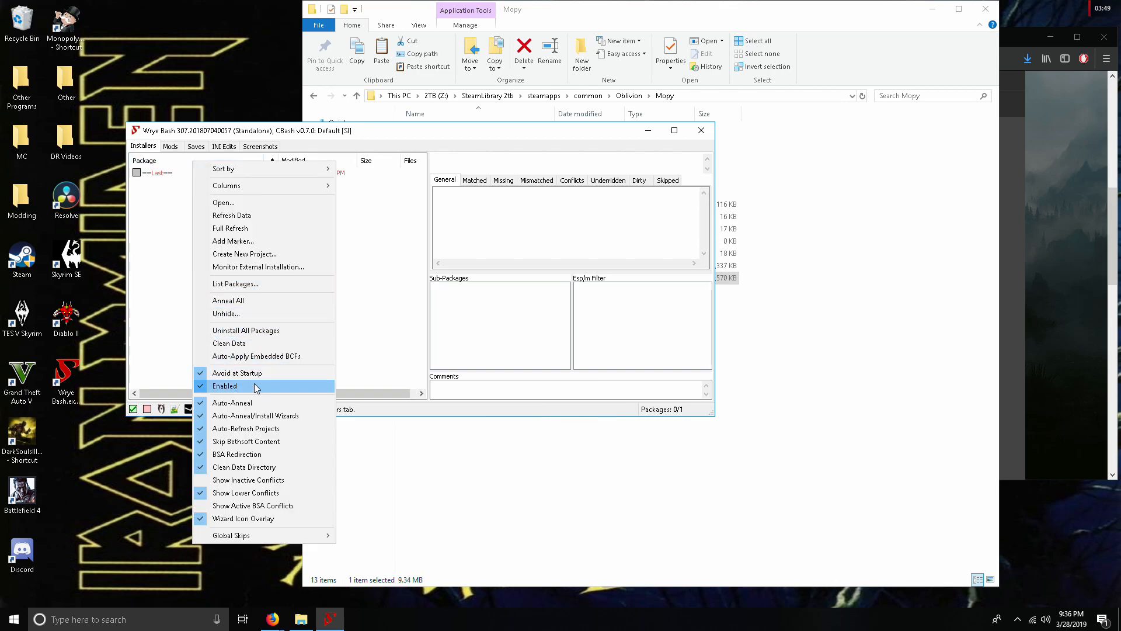
mouse_move(249, 373)
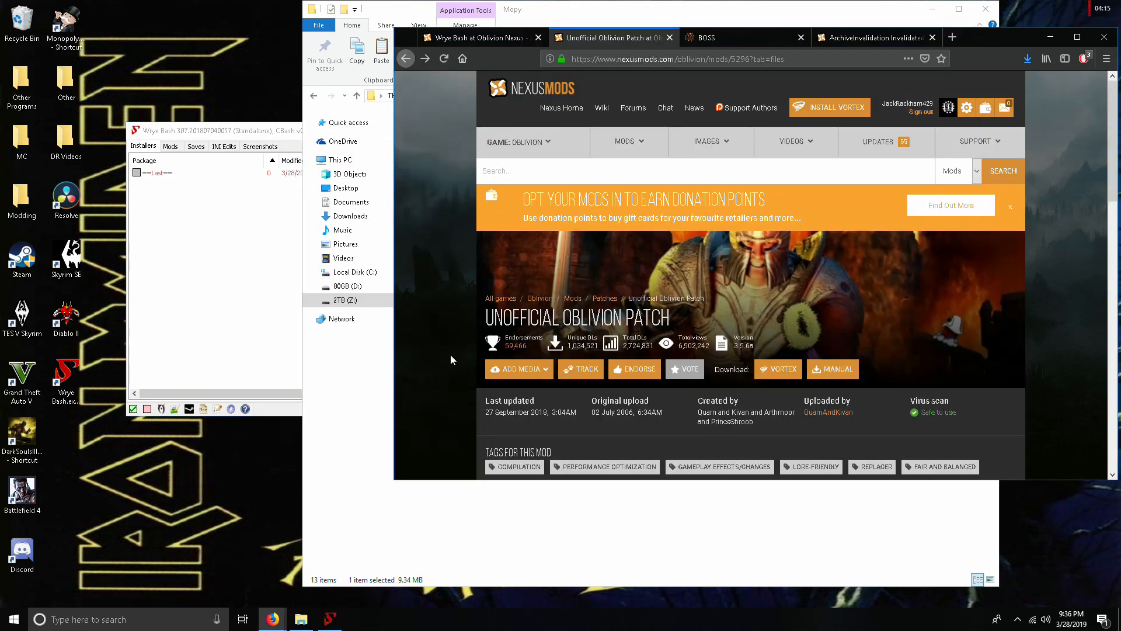
Step: Open the Manual Download prompt for the Unofficial Oblivion Patch under Main Files
scroll(down, 3)
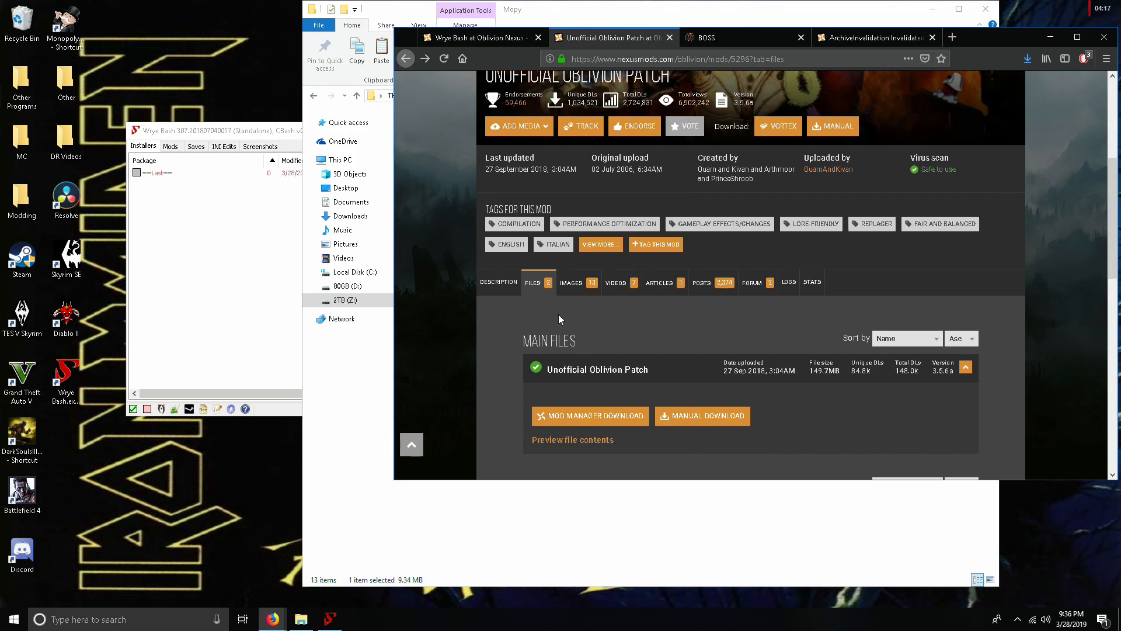
scroll(down, 3)
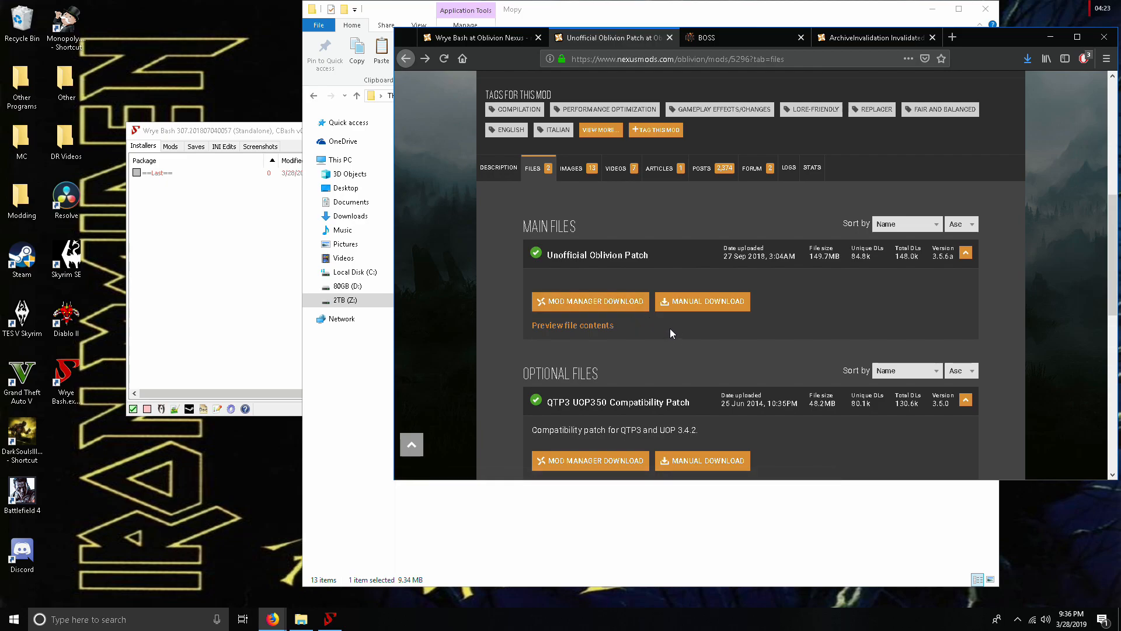
mouse_move(691, 306)
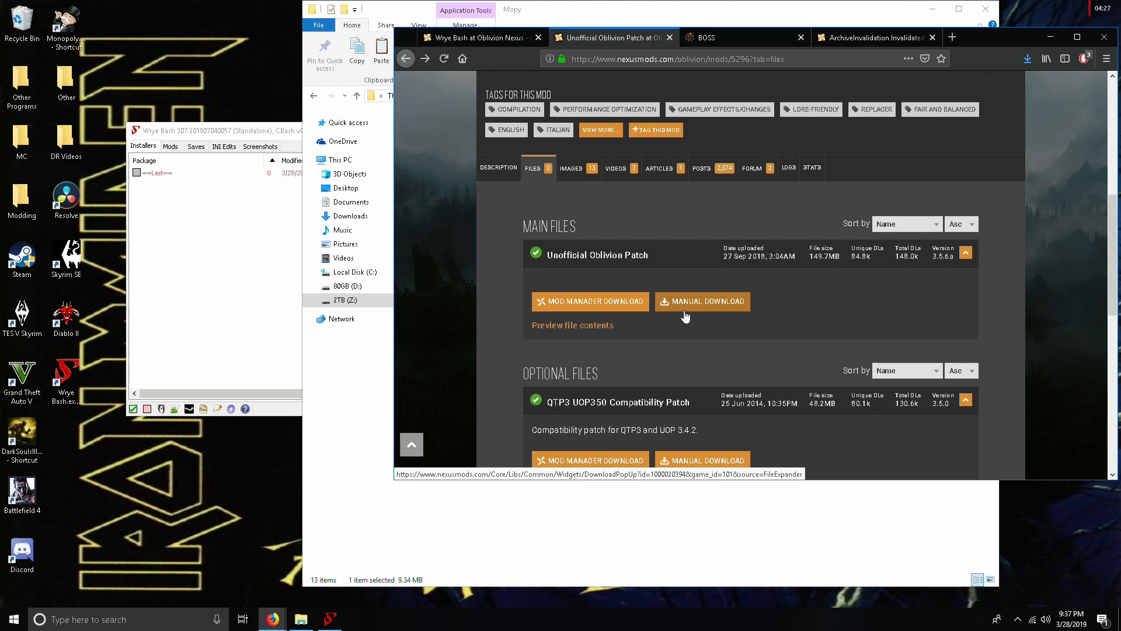
click(702, 302)
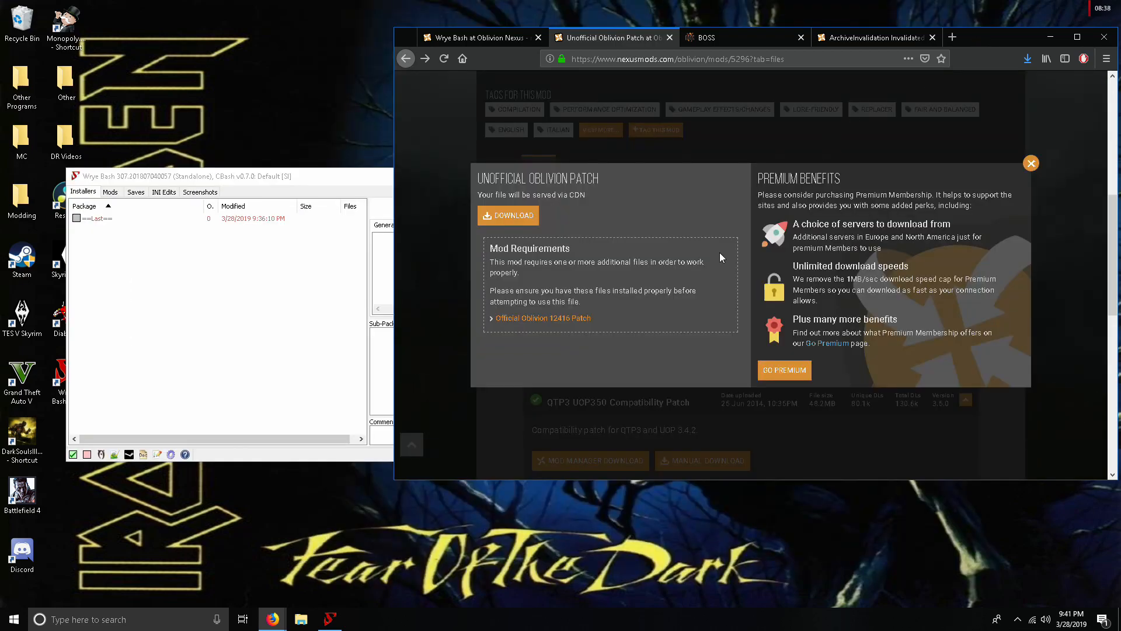
Step: Move the UOP .7z from Downloads into Wrye Bash Installers and install the package
click(300, 619)
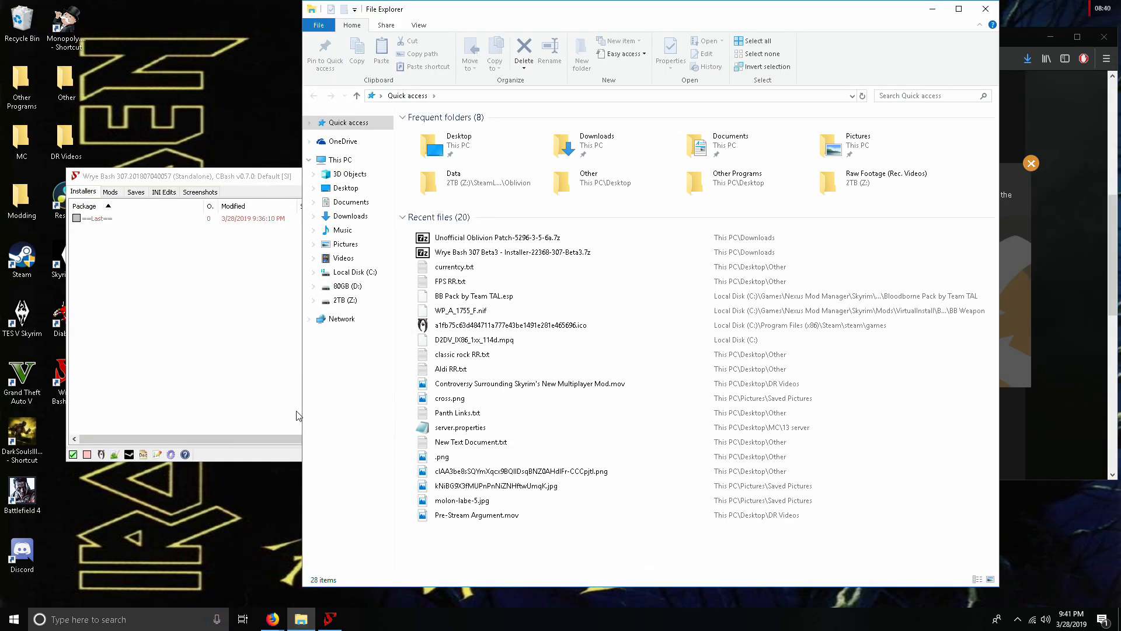
click(349, 216)
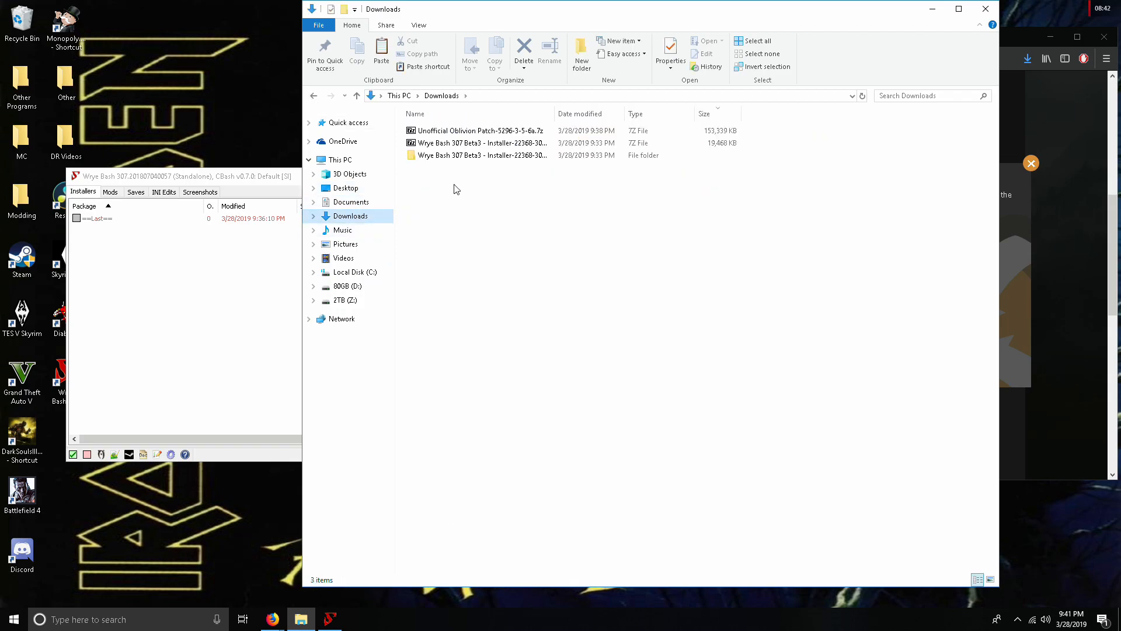
drag(477, 130, 343, 229)
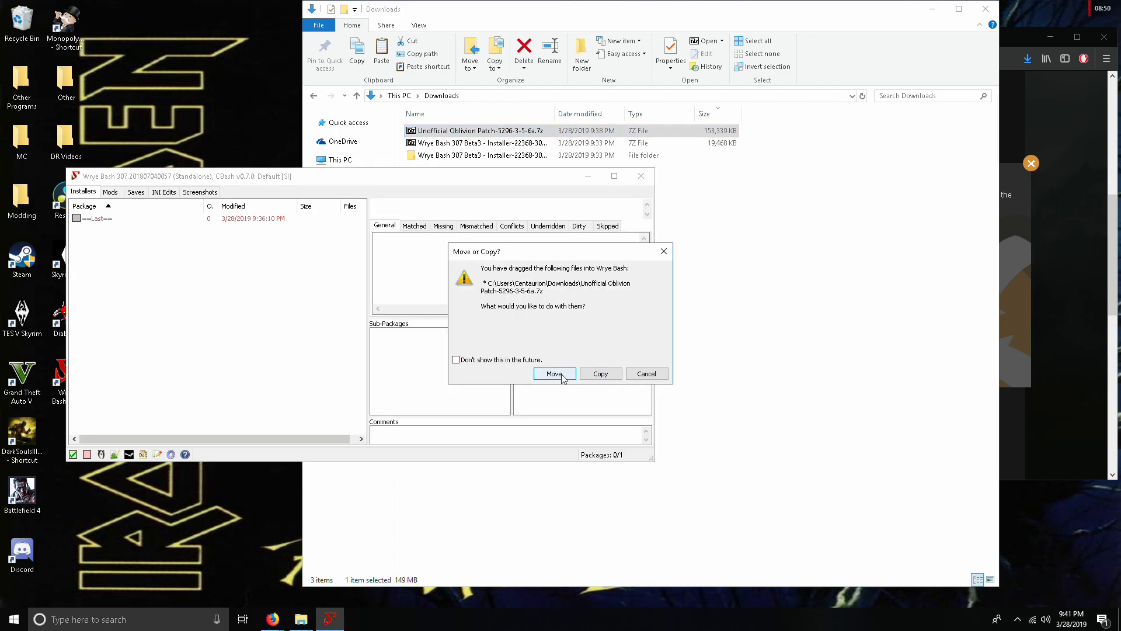
click(553, 373)
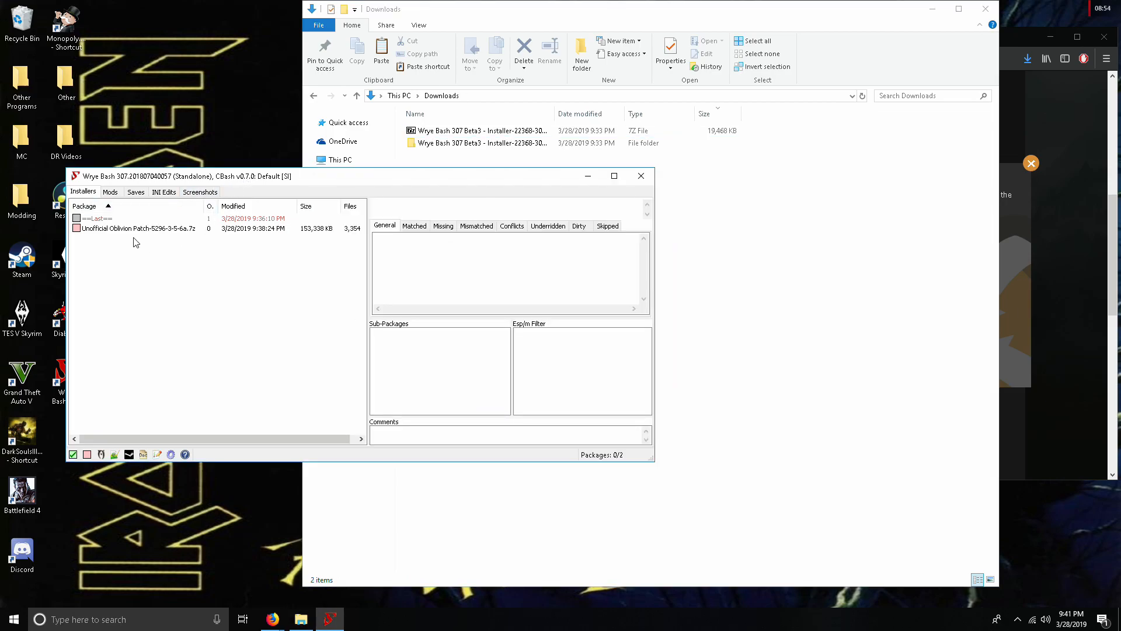
right_click(139, 228)
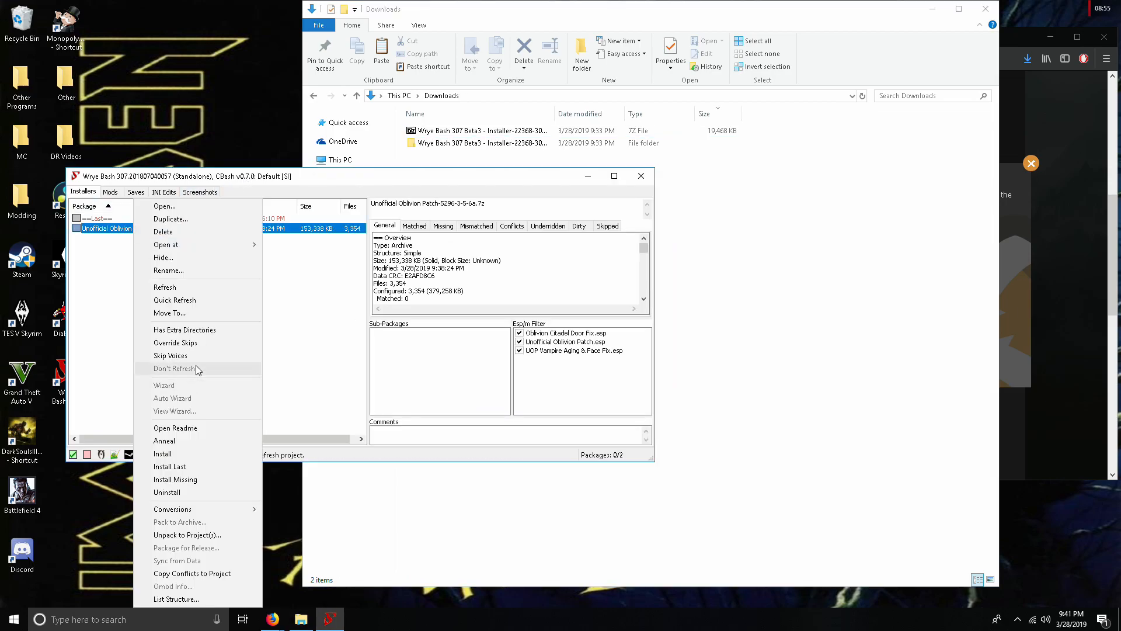
click(162, 454)
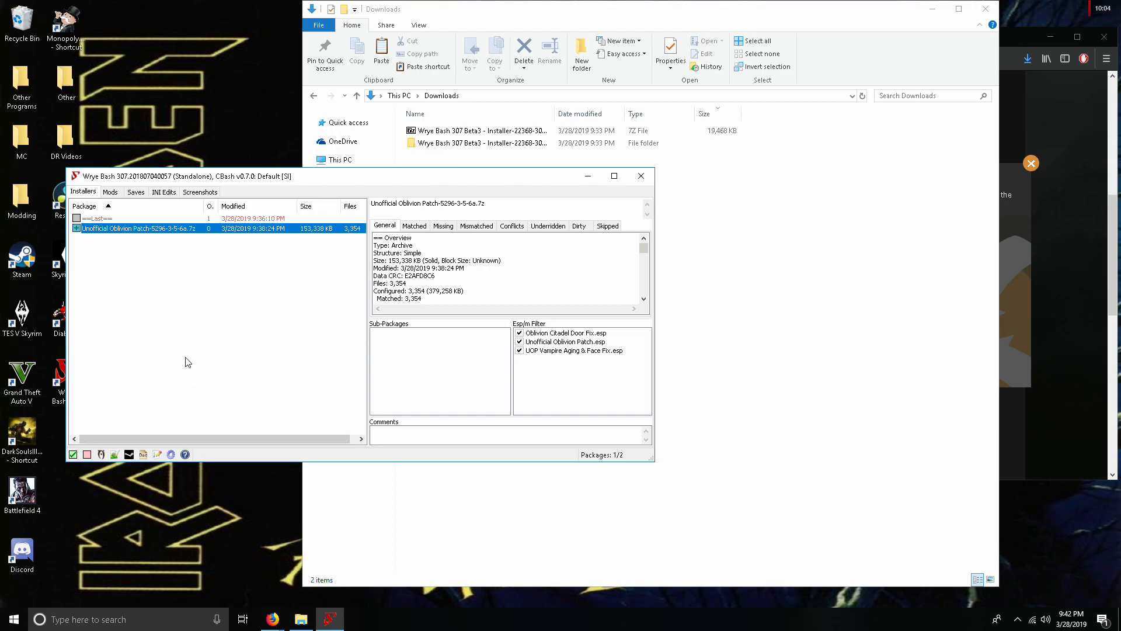
Step: Tick the Unofficial Oblivion Patch .esp plugins on Wrye Bash's Mods tab
click(111, 192)
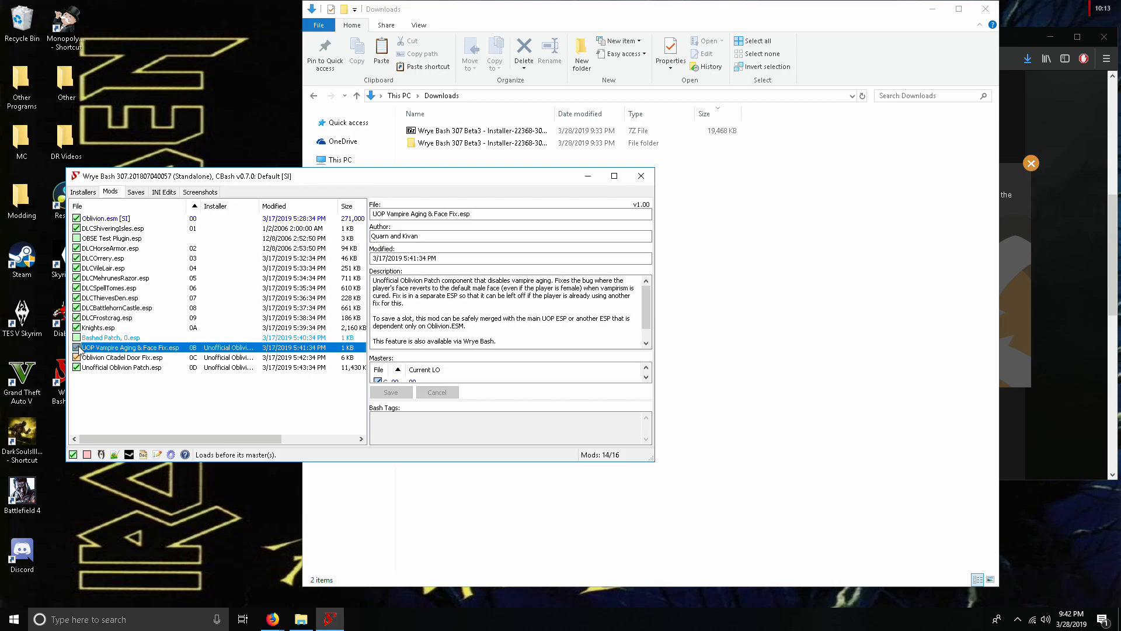
click(76, 348)
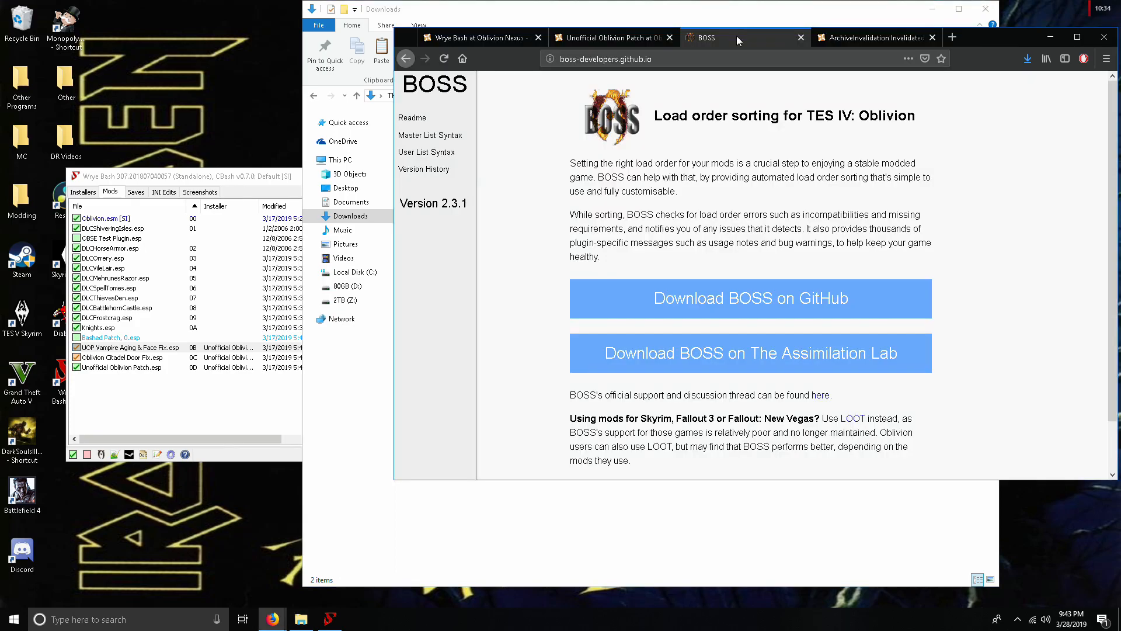
mouse_move(786, 286)
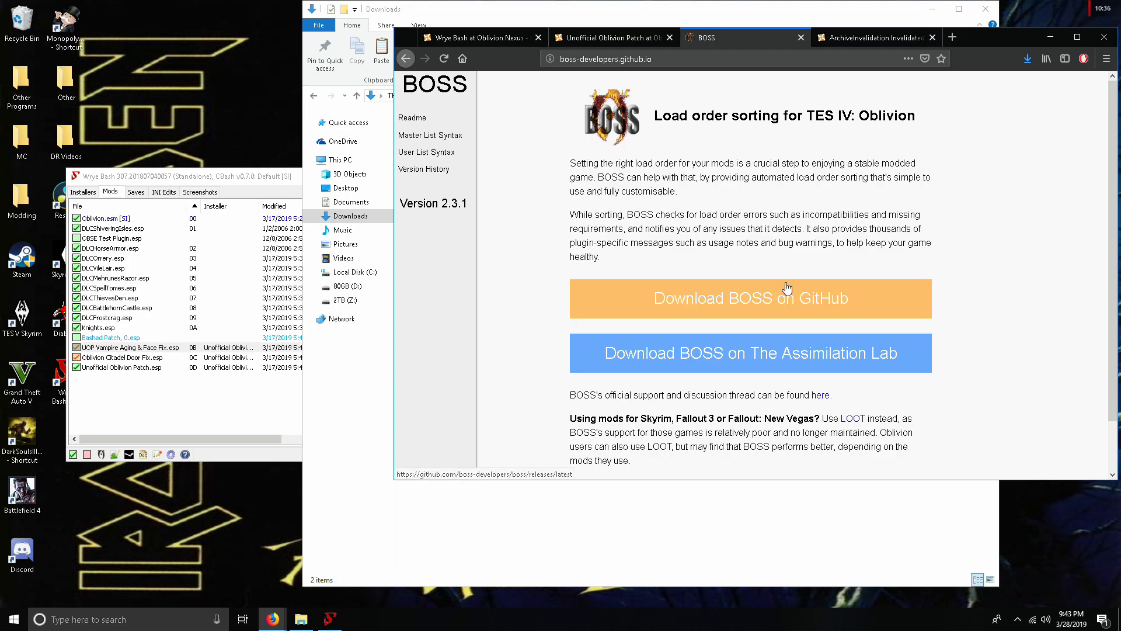
mouse_move(691, 315)
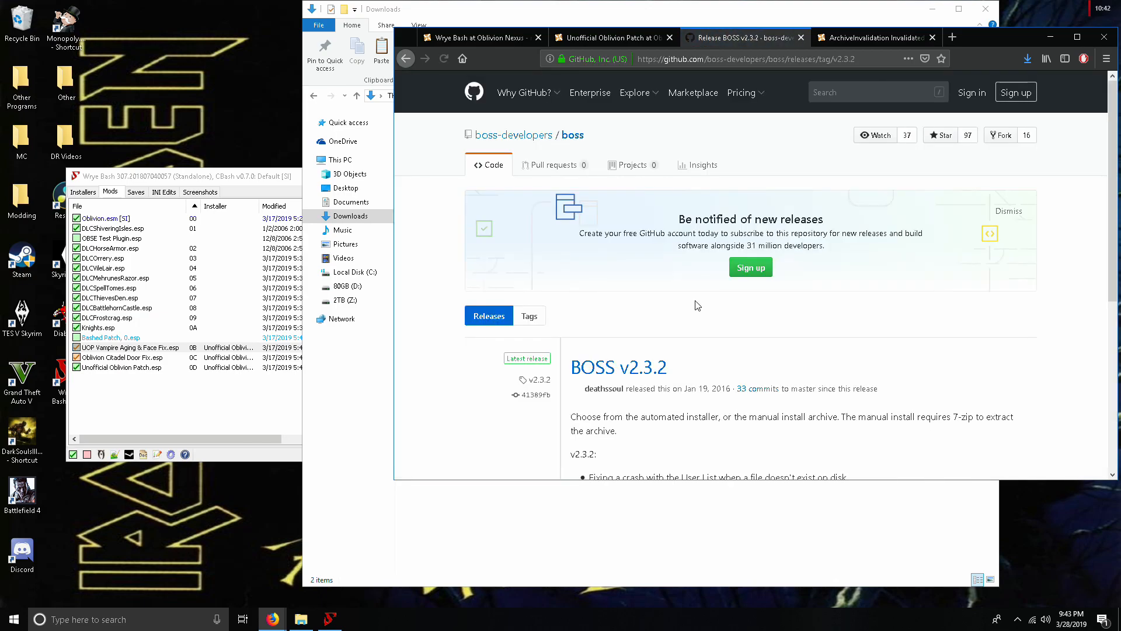
Step: Download boss_installer.7z from the BOSS v2.3.2 GitHub release assets
scroll(down, 3)
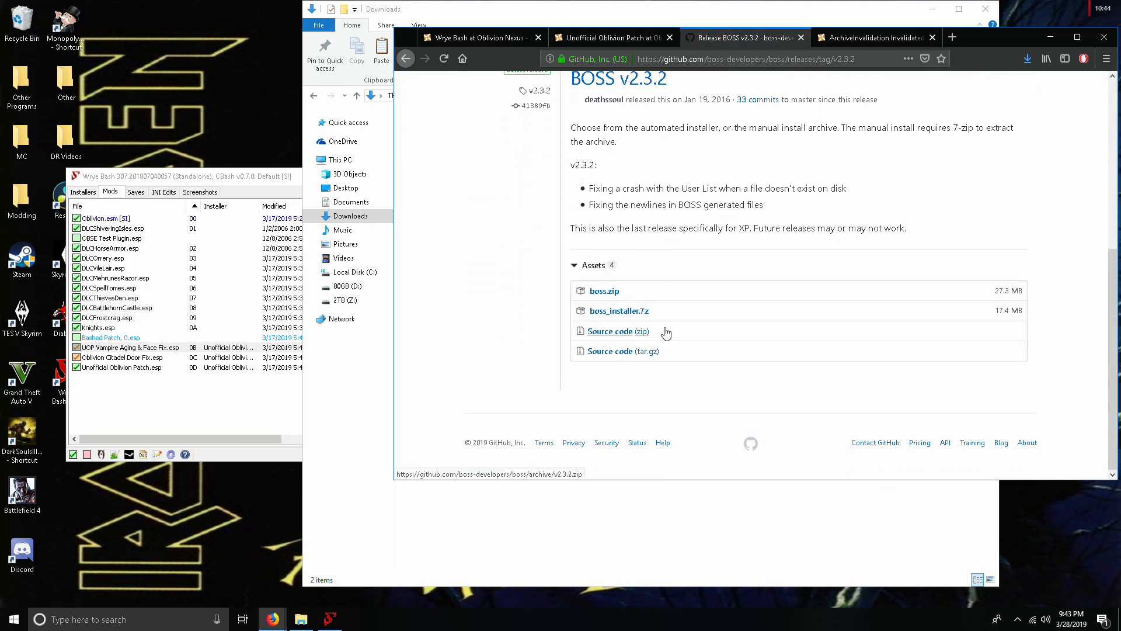
mouse_move(639, 316)
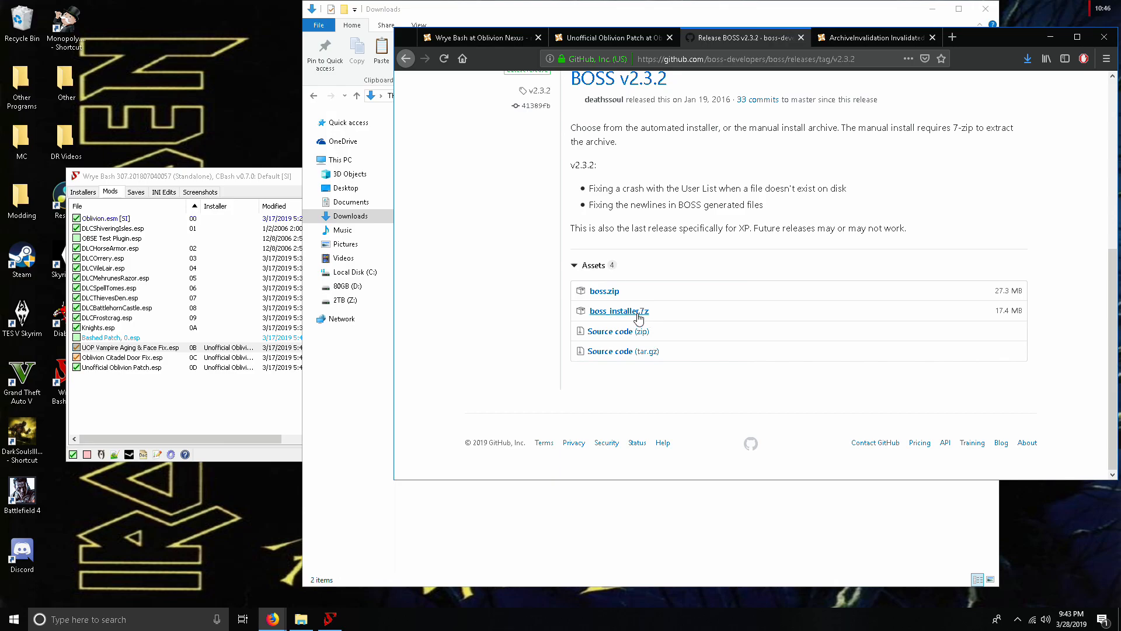
click(620, 311)
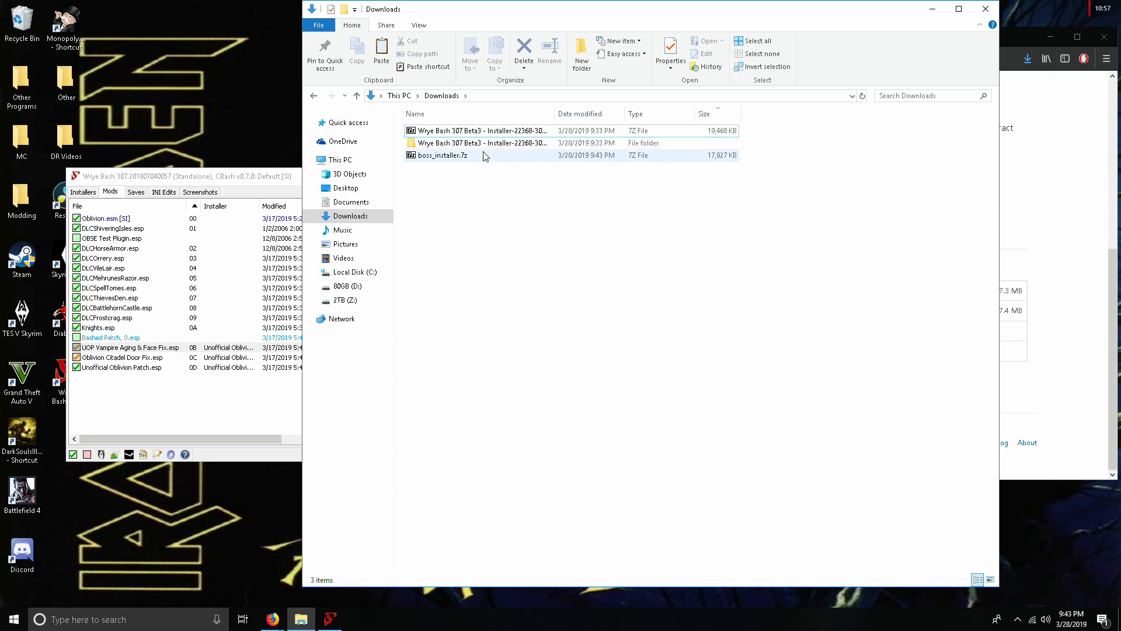
Step: Extract boss_installer.7z with 7-Zip in Downloads and open the boss_installer folder
right_click(442, 155)
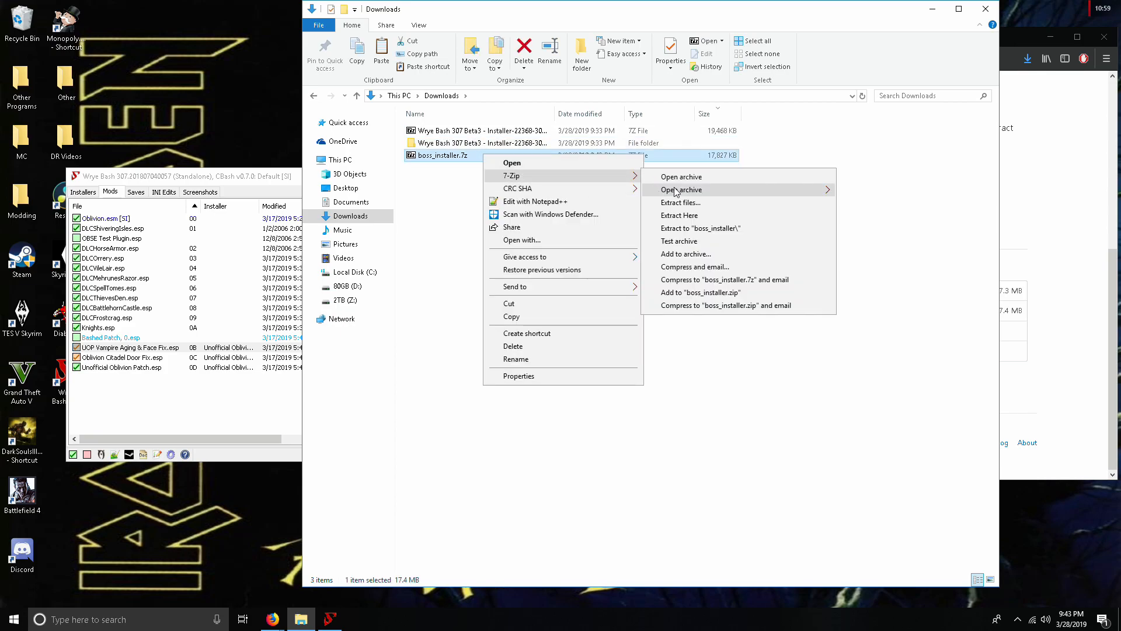
click(680, 202)
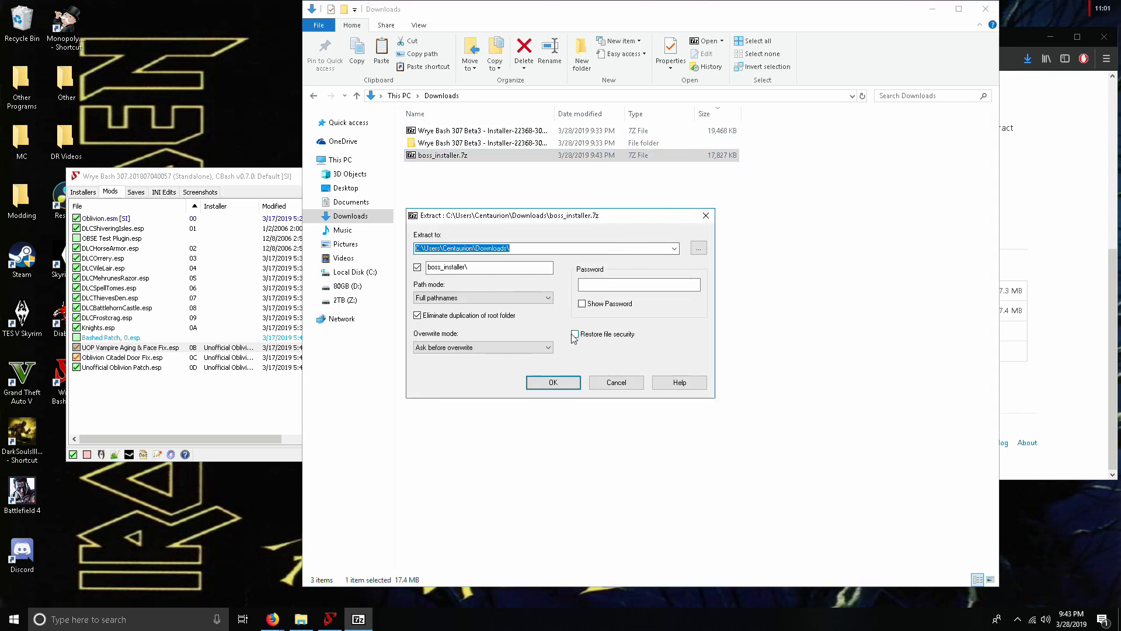
click(553, 382)
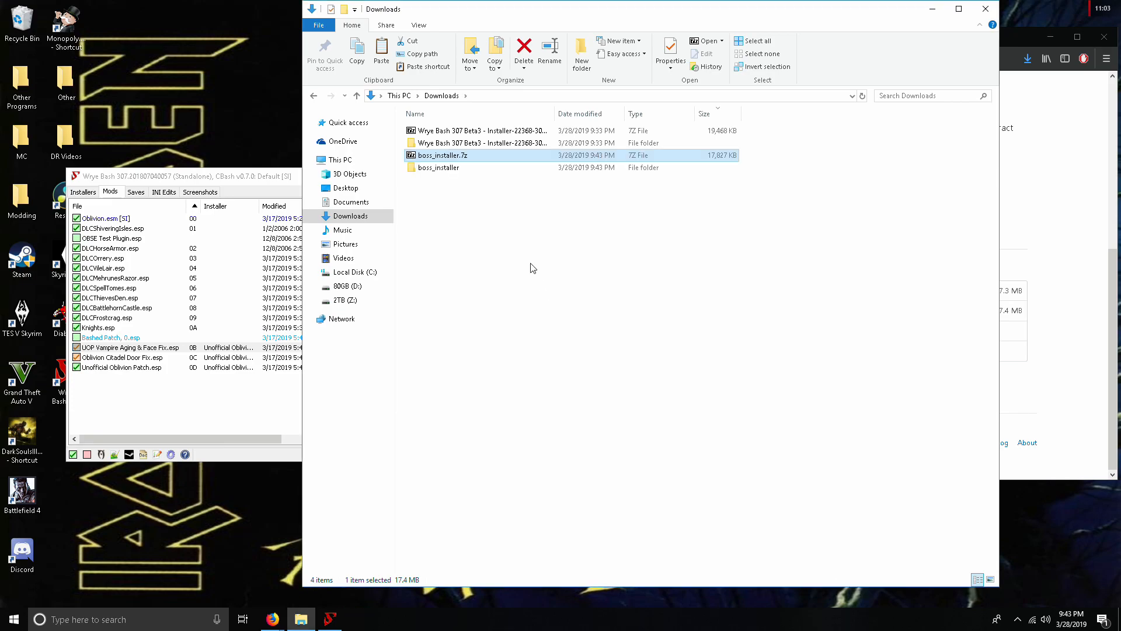
double_click(440, 167)
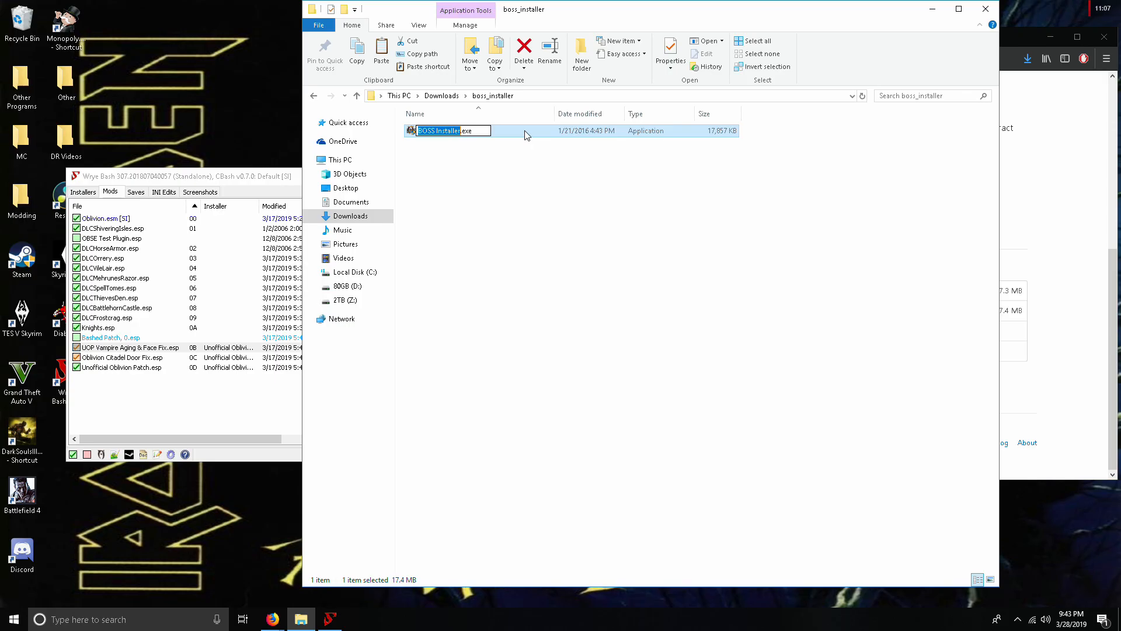
Step: Launch the BOSS installer with English as the setup language
double_click(438, 130)
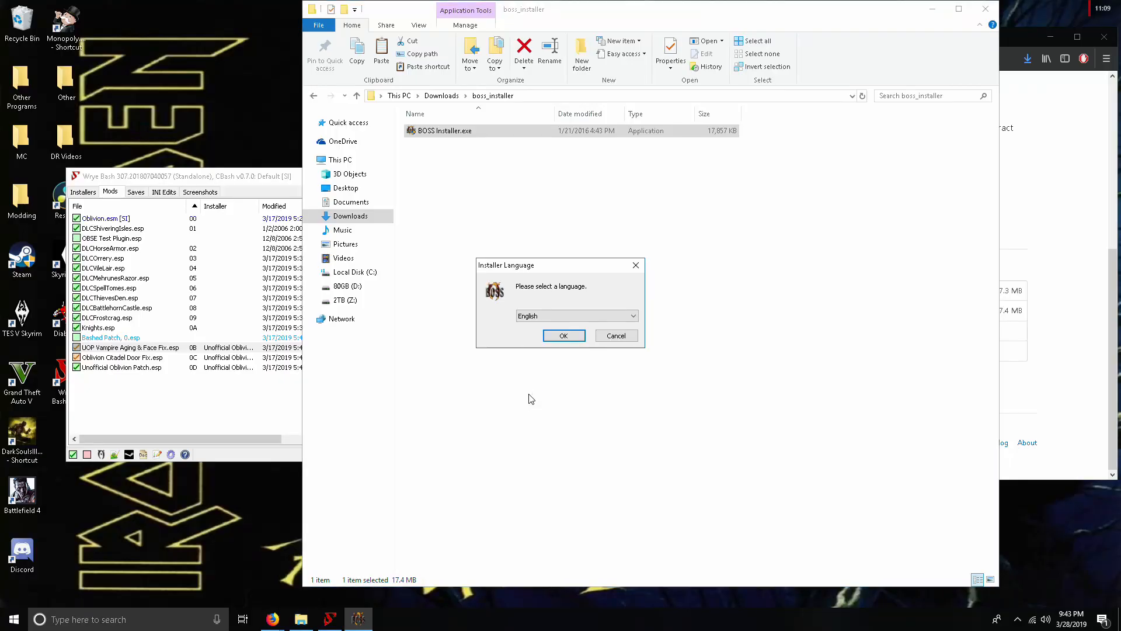
click(563, 336)
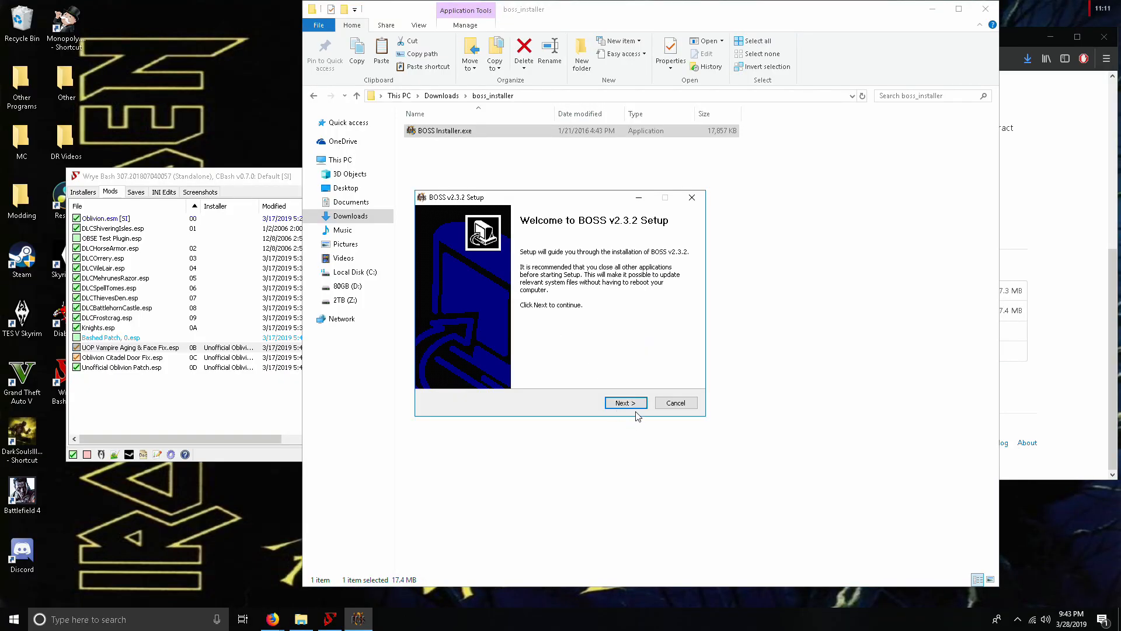
click(625, 403)
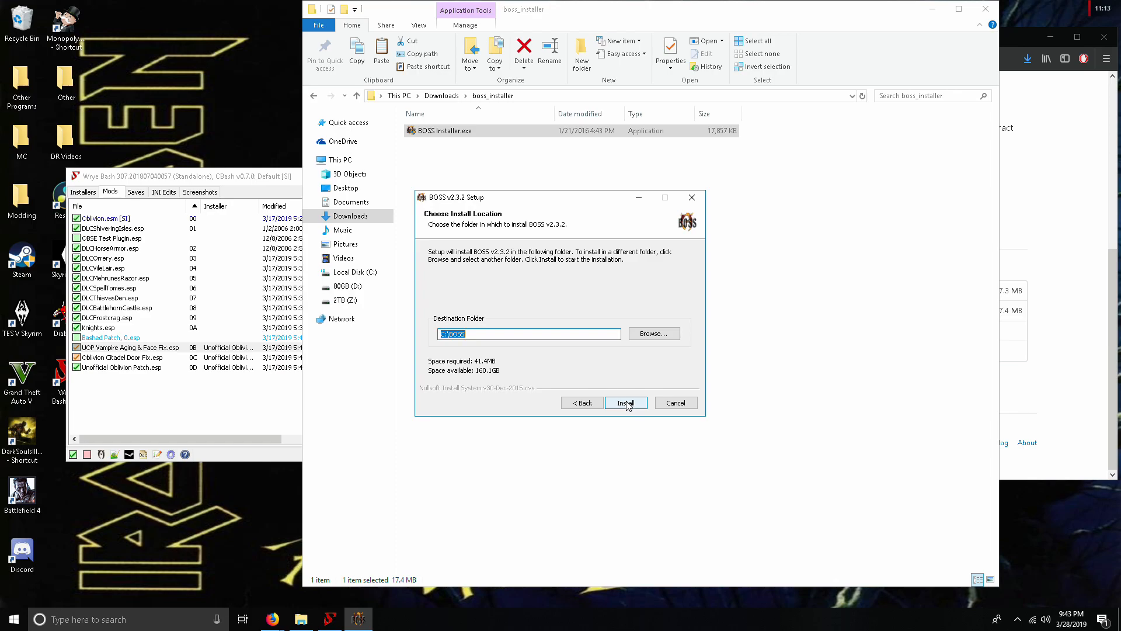
Step: Install BOSS v2.3.2 to Z:\BOSS, then finish with Run BOSS and View Readme
click(654, 333)
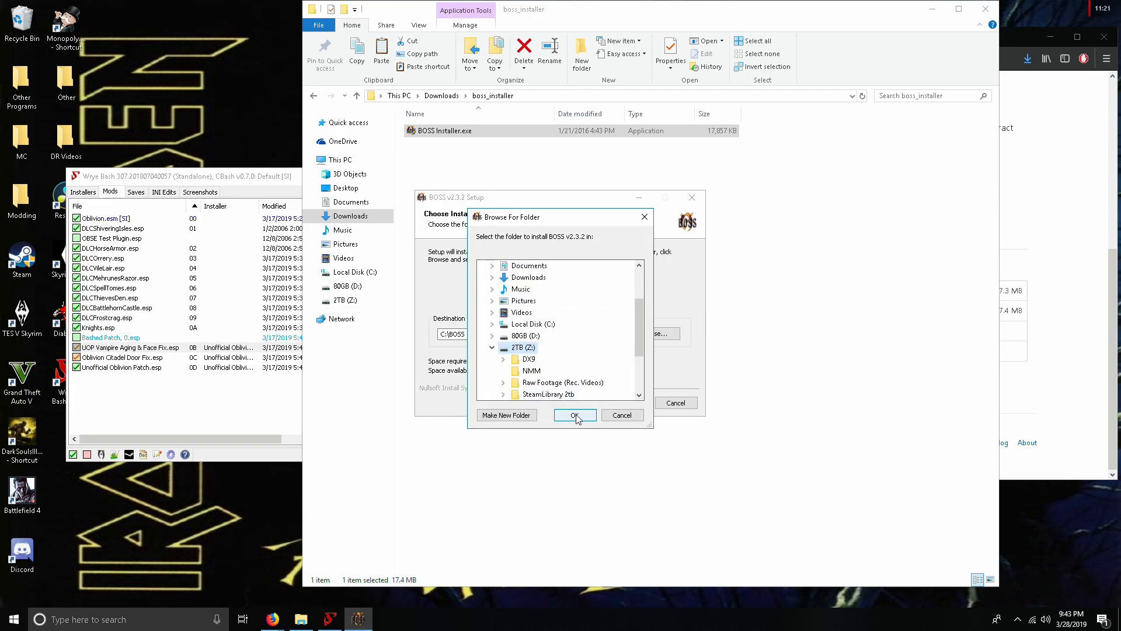
click(574, 416)
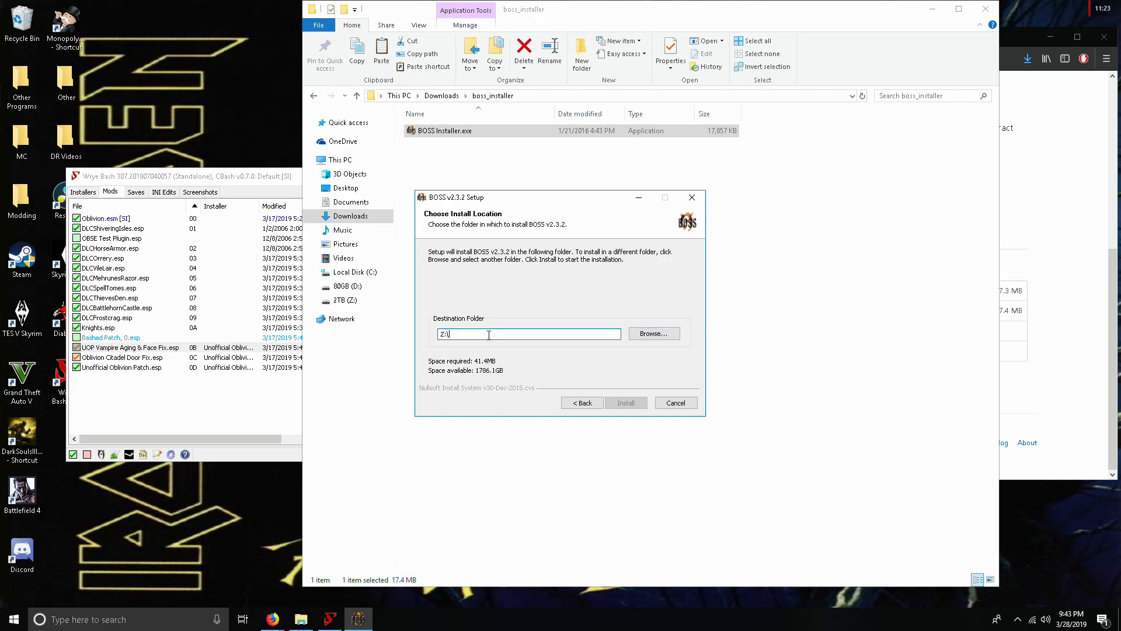
text(BB)
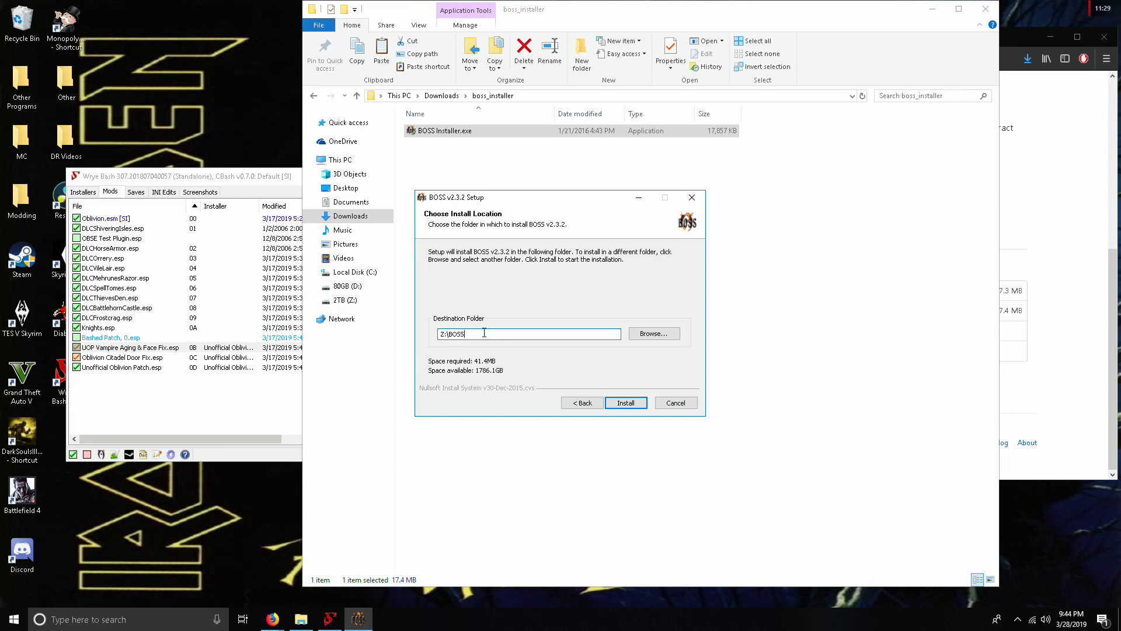
click(625, 403)
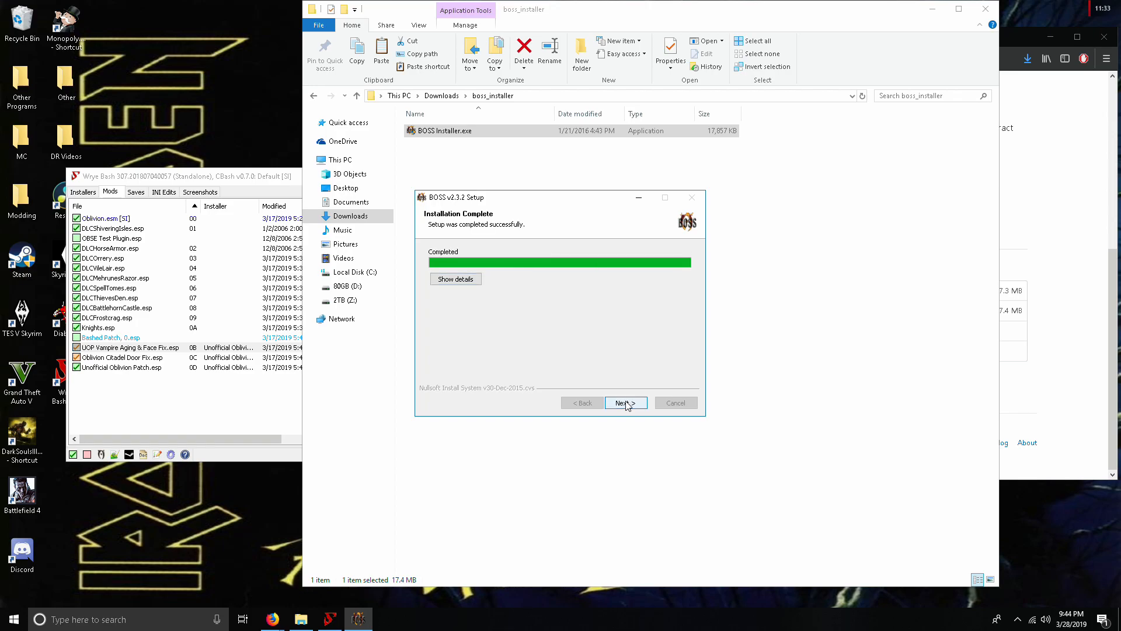
click(626, 402)
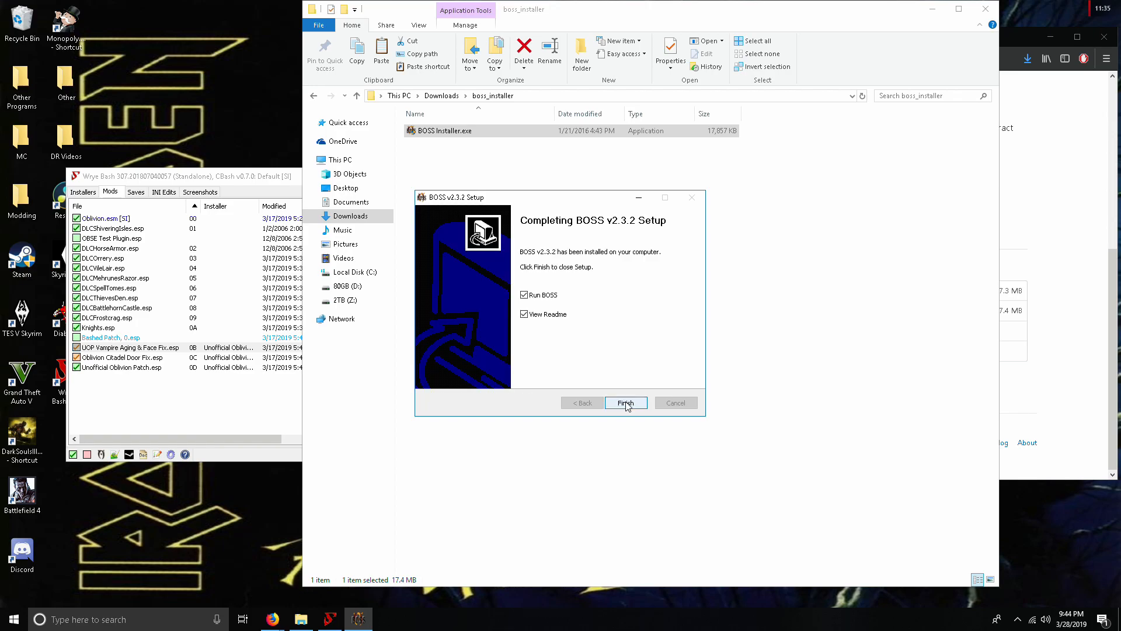
click(626, 403)
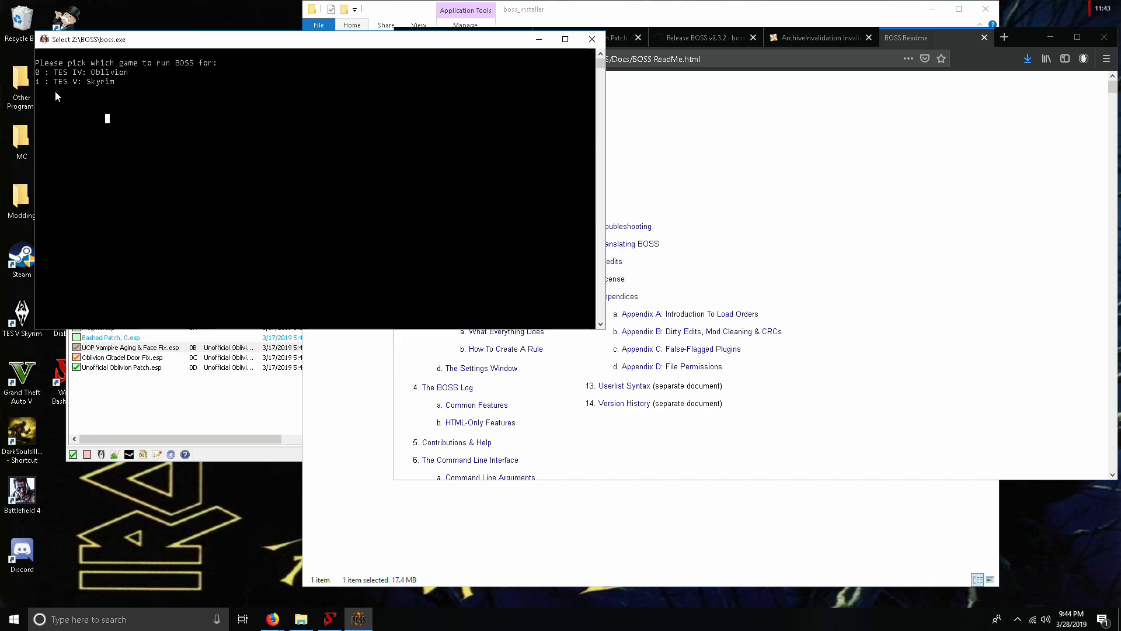
Step: Choose 0 (TES IV: Oblivion) in the BOSS console to generate the log
text(0)
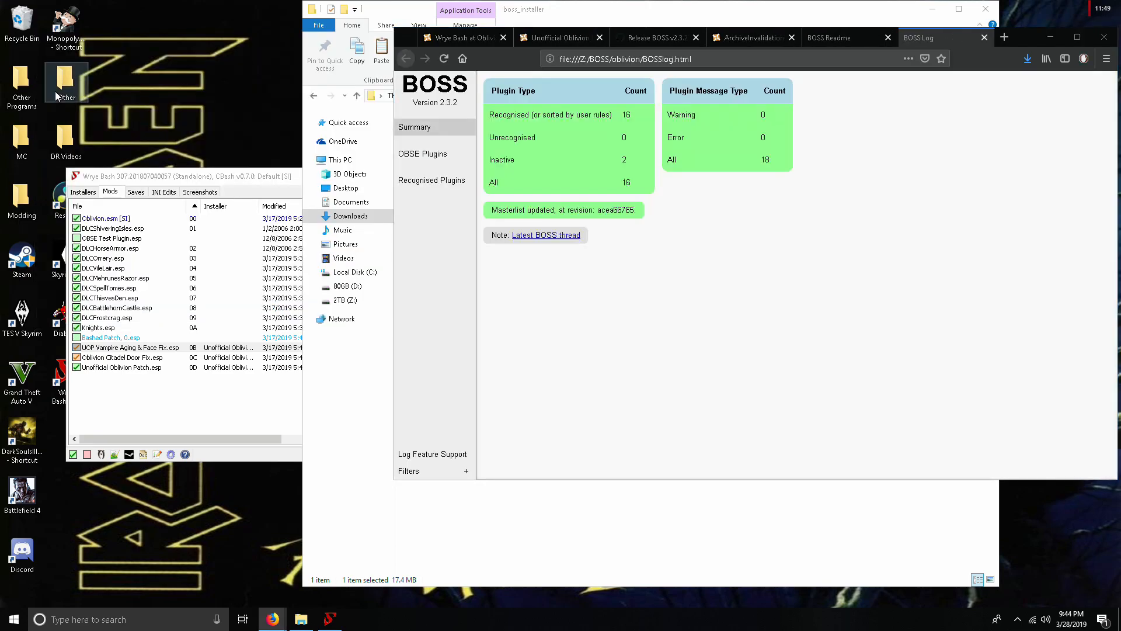
mouse_move(707, 208)
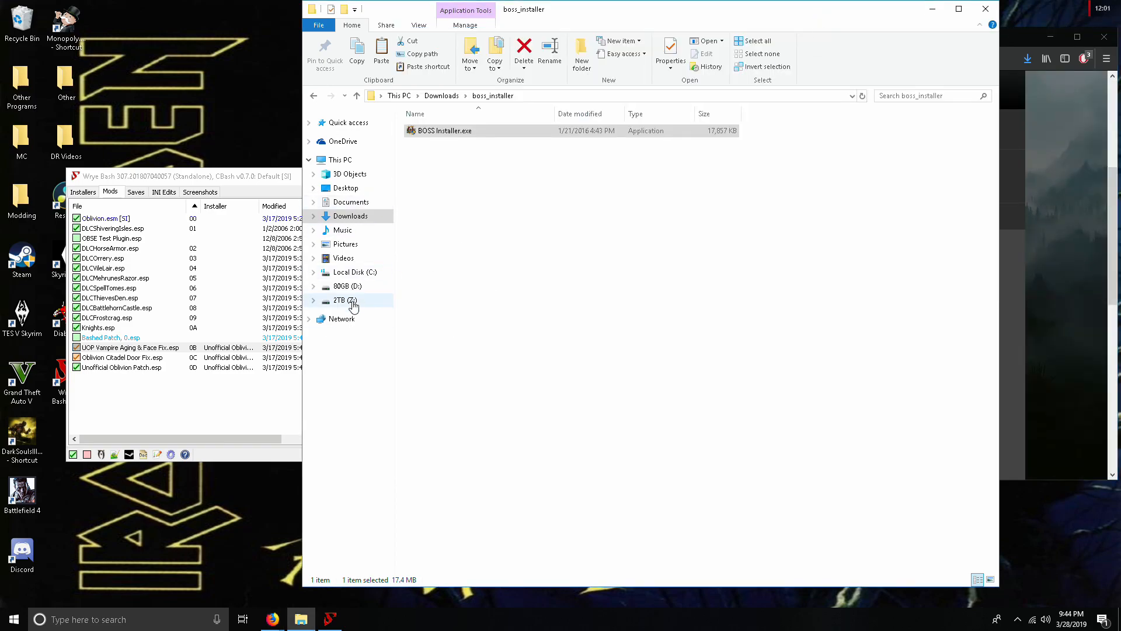
Step: Send Z:\BOSS\boss.exe to the Desktop as a shortcut
click(345, 300)
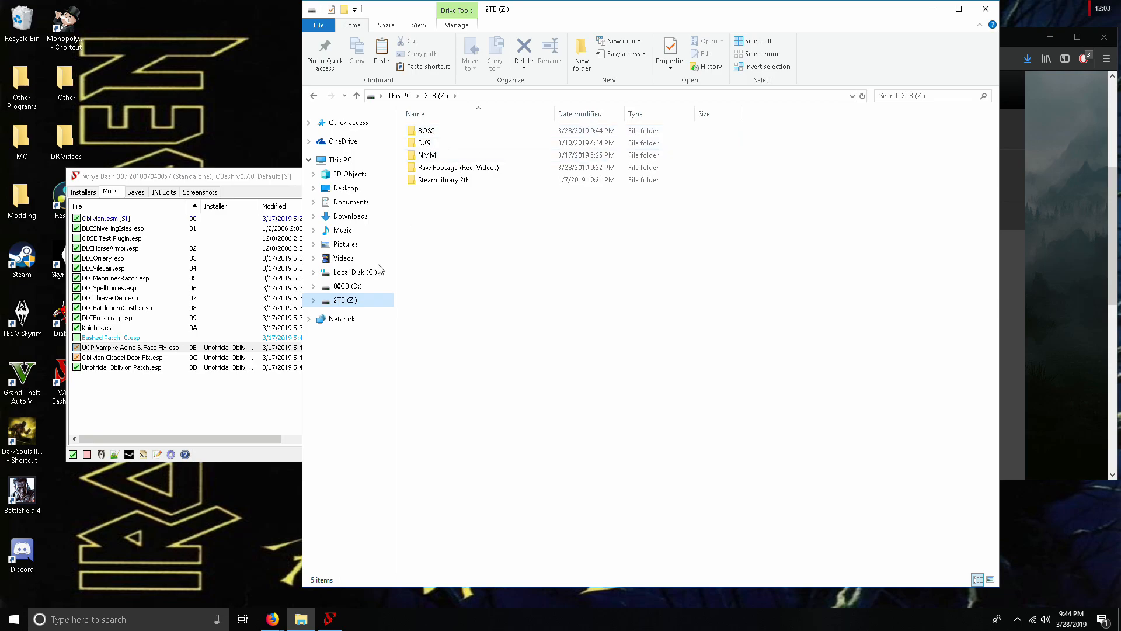
double_click(427, 130)
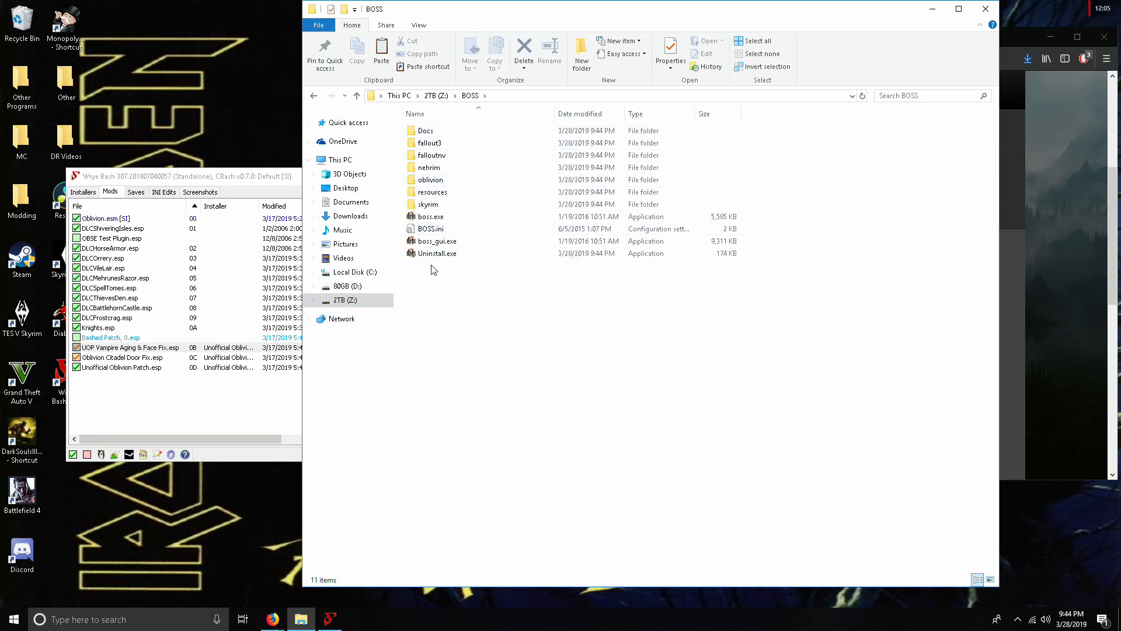
click(430, 217)
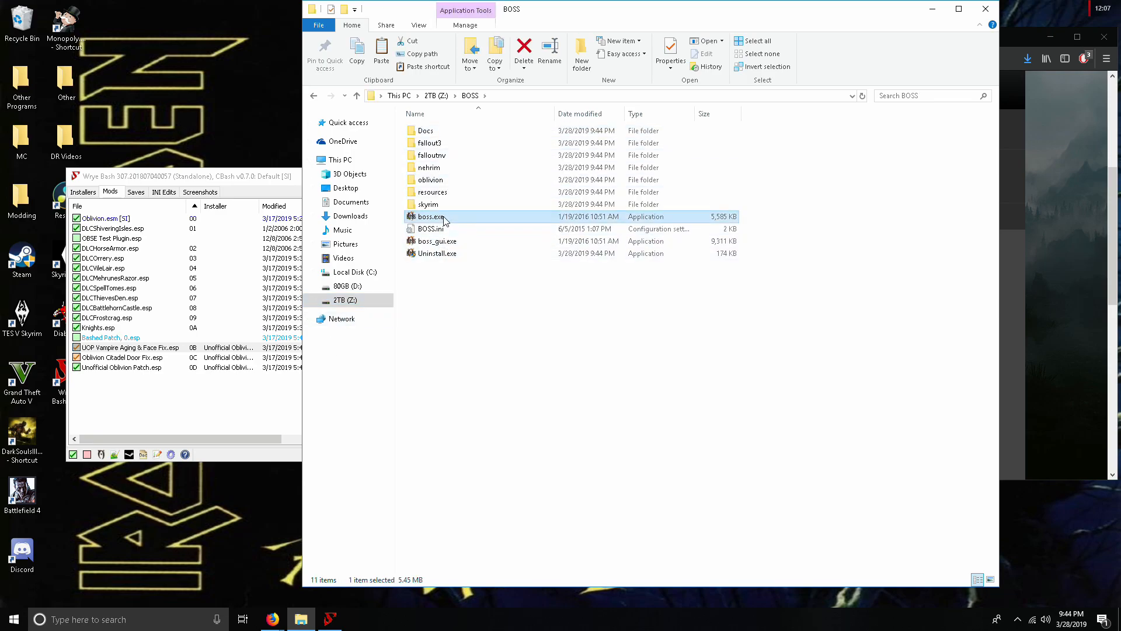
right_click(430, 216)
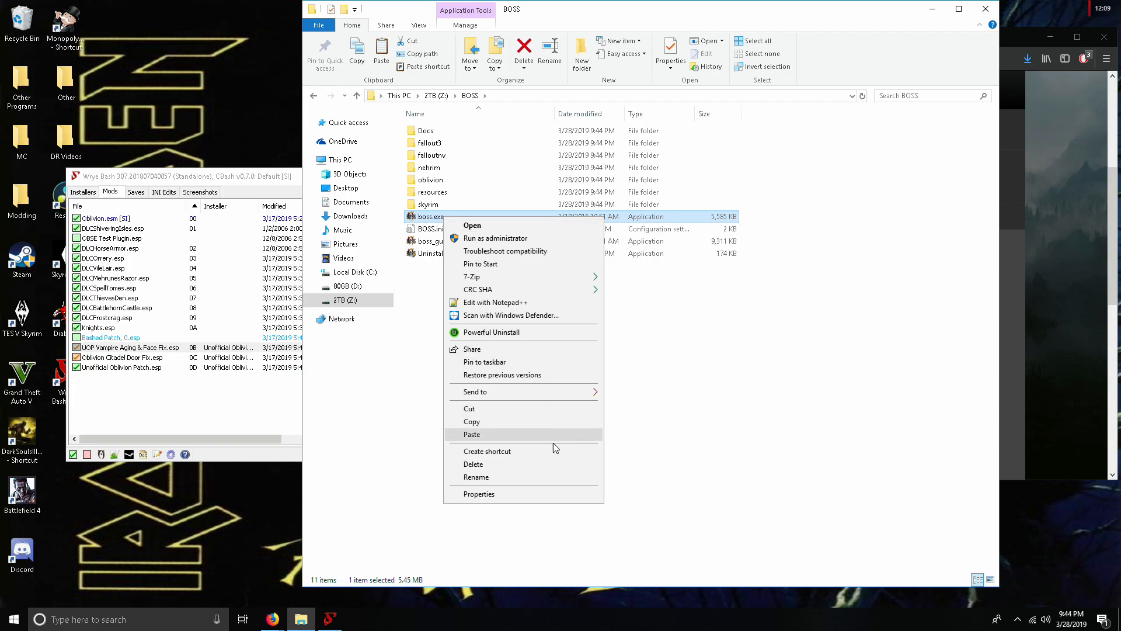
mouse_move(607, 383)
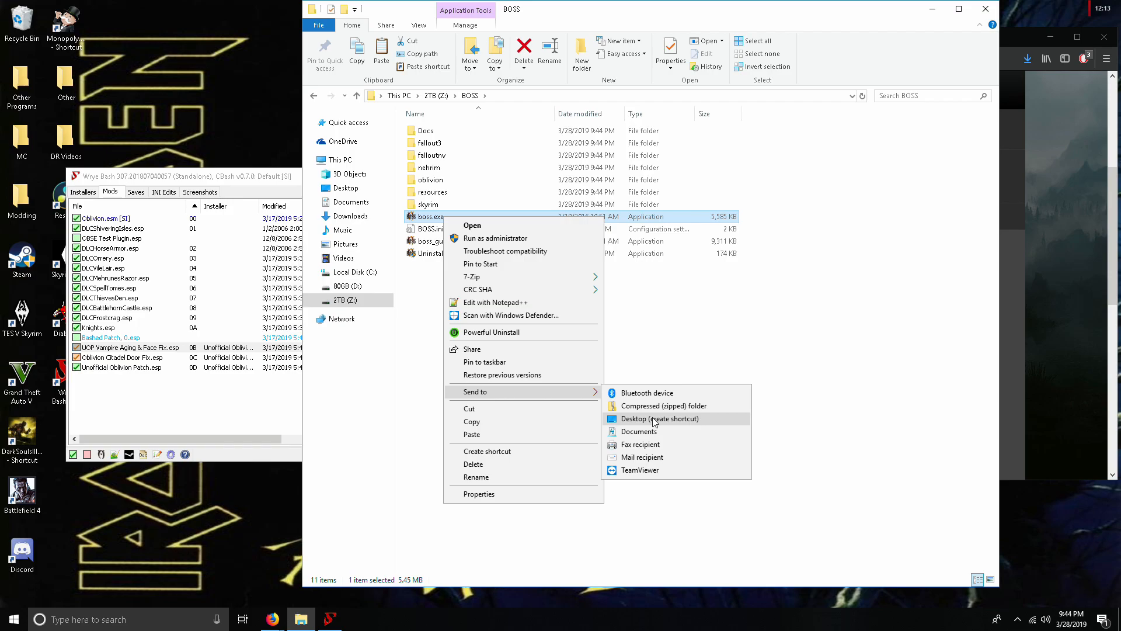
click(660, 418)
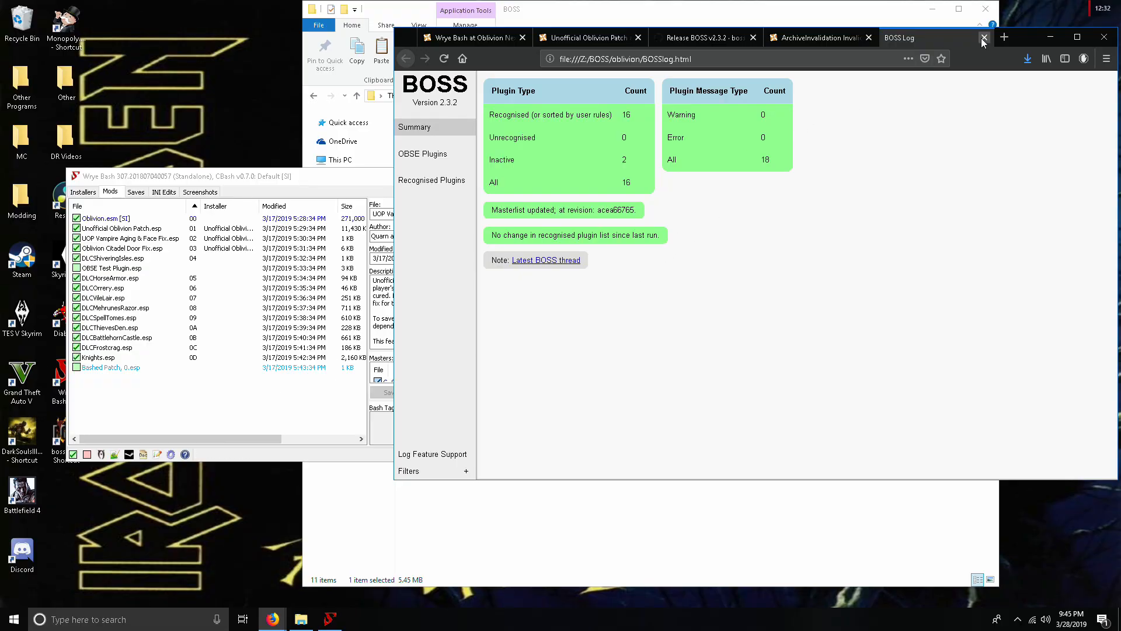
Step: Close the BOSS log and save ArchiveInvalidation Invalidated's recommended Installer Version from Nexus Mods
click(983, 37)
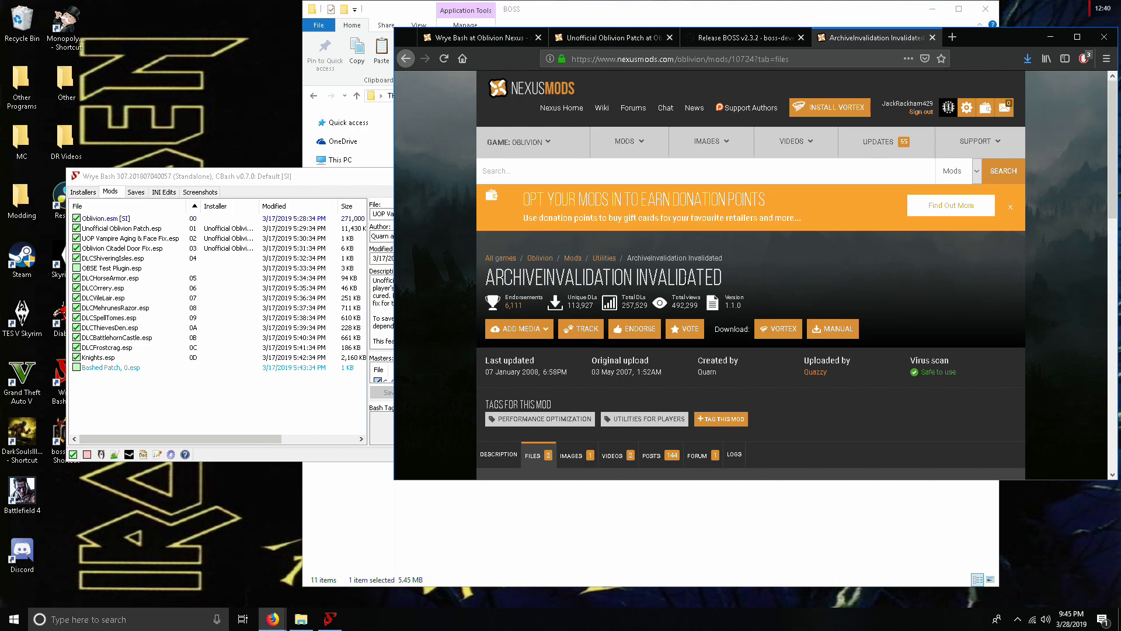
scroll(down, 3)
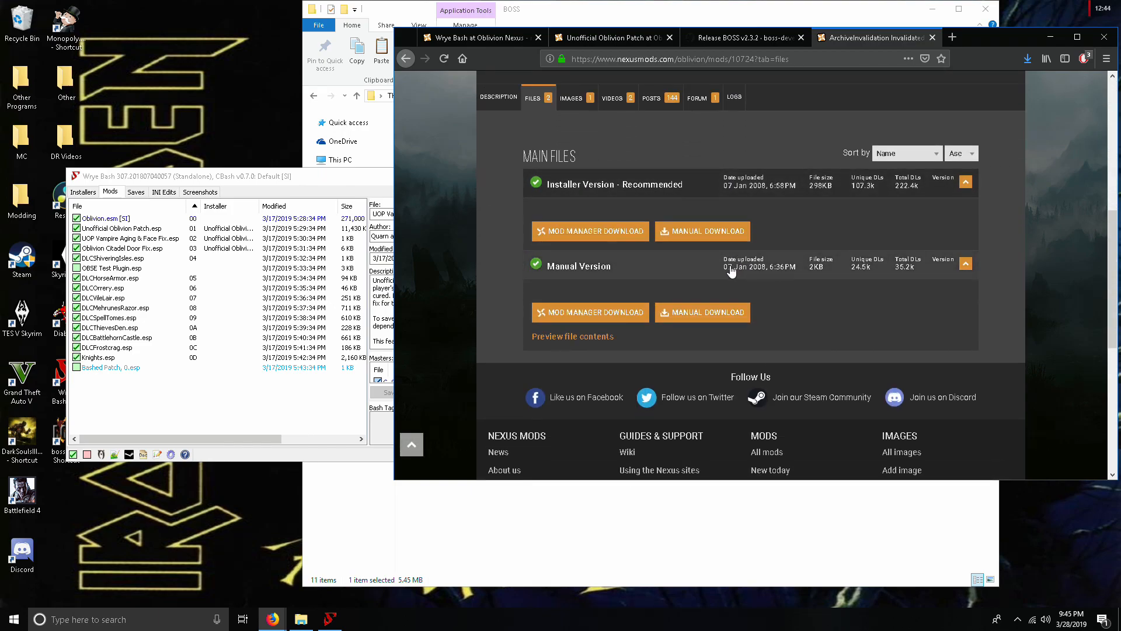
mouse_move(713, 243)
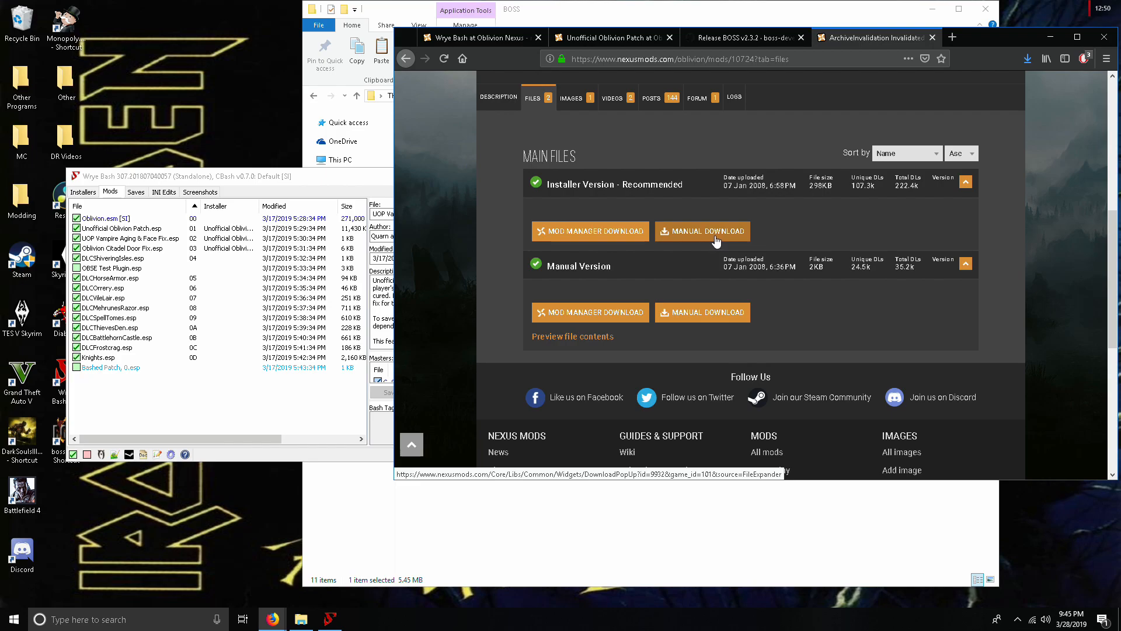
click(703, 231)
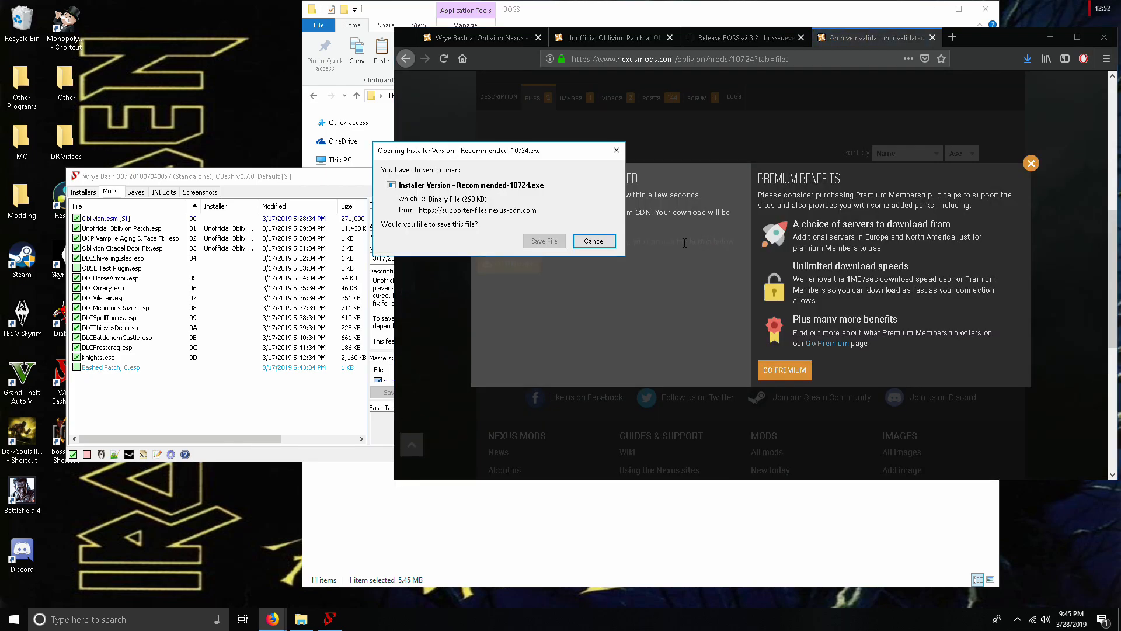
click(594, 240)
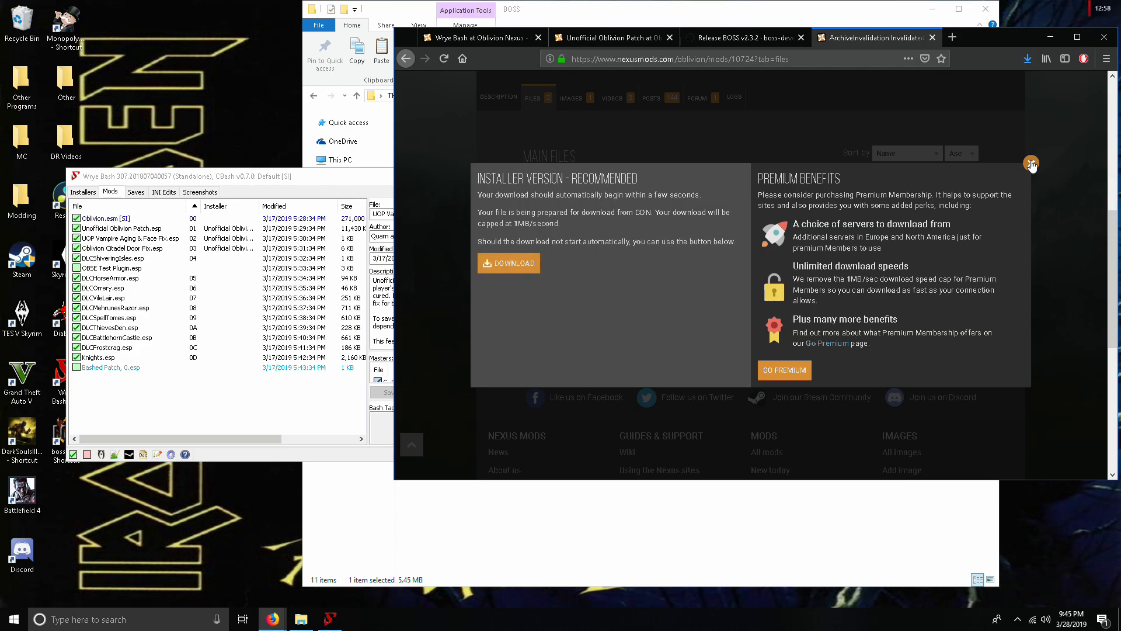
click(301, 619)
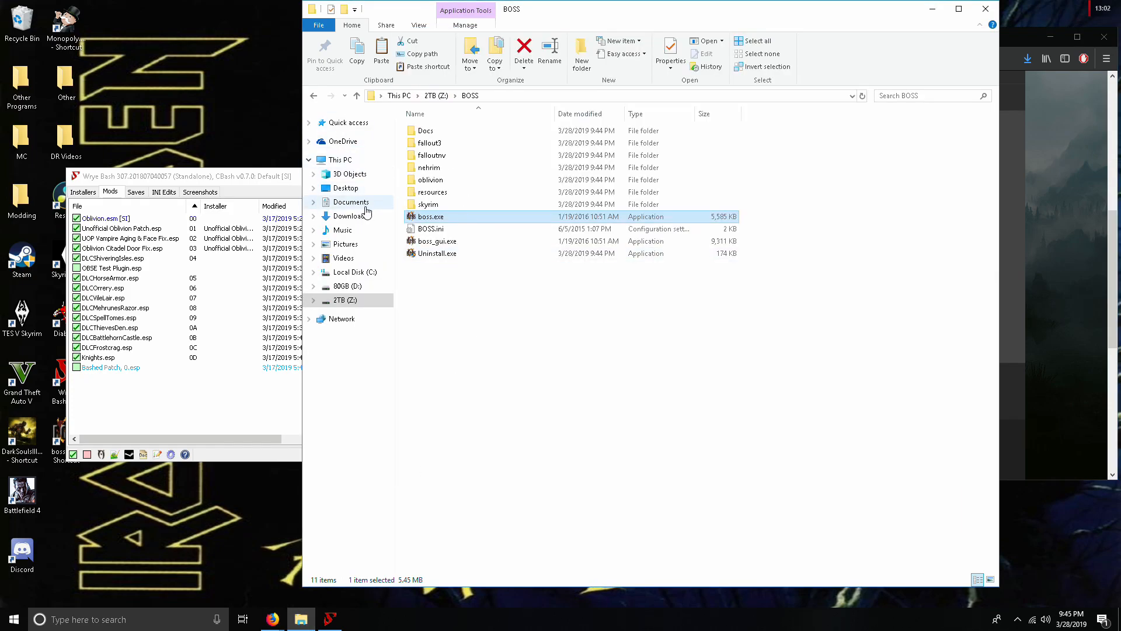
Step: Run Installer Version - Recommended-10724.exe from Downloads and approve the UAC prompt
click(349, 216)
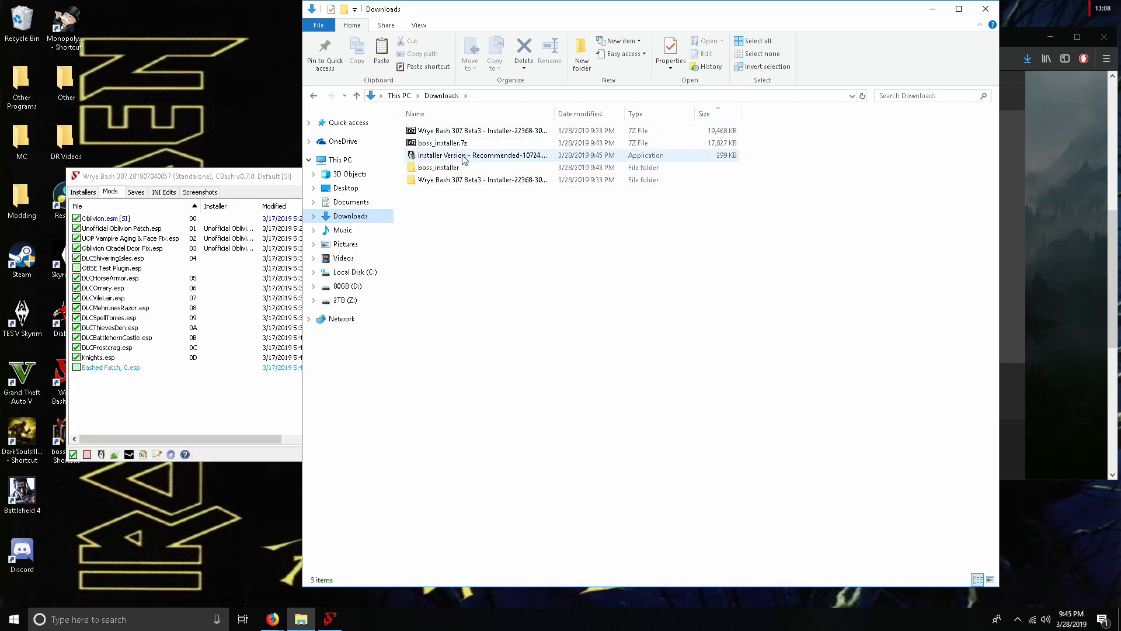
double_click(465, 154)
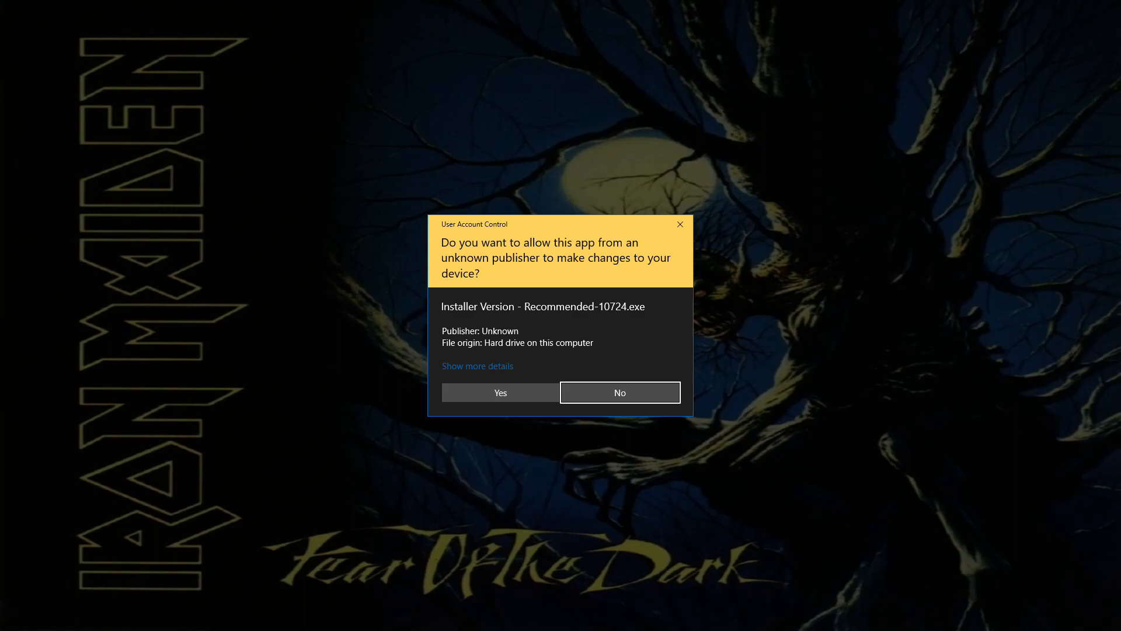
click(500, 392)
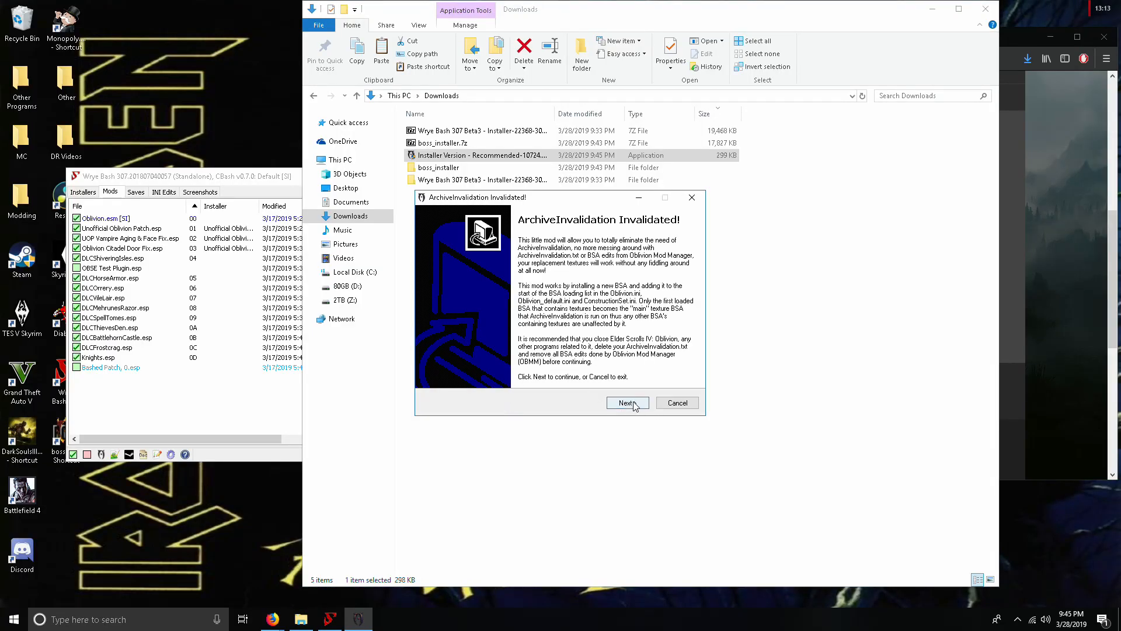
Step: Install ArchiveInvalidation Invalidated into the detected Oblivion folder with default options, then finish setup
click(627, 403)
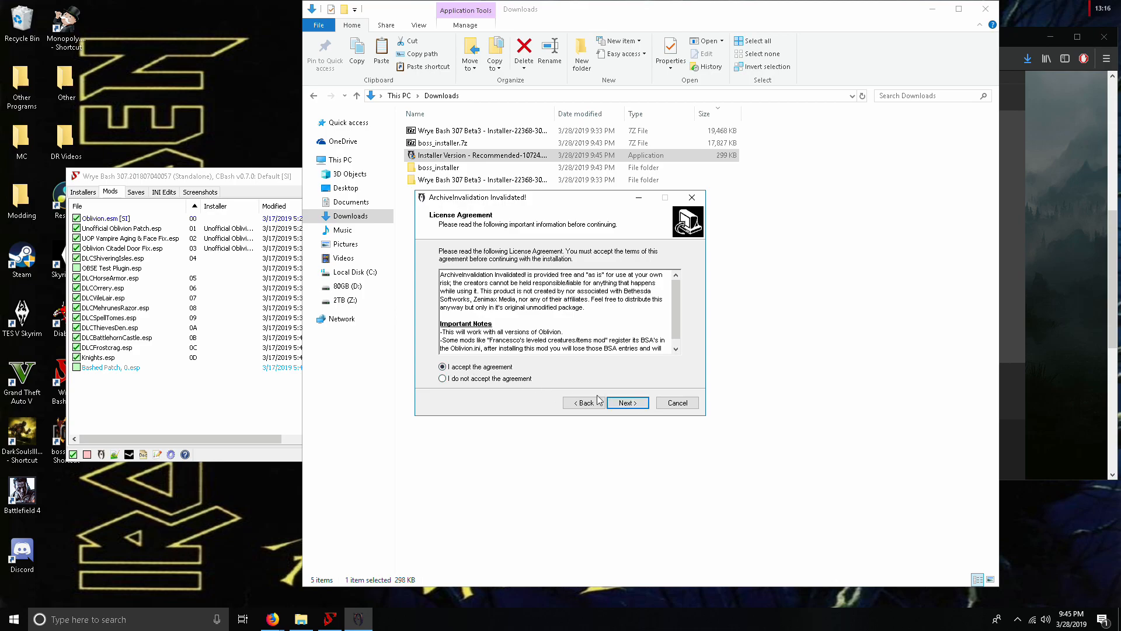
click(627, 402)
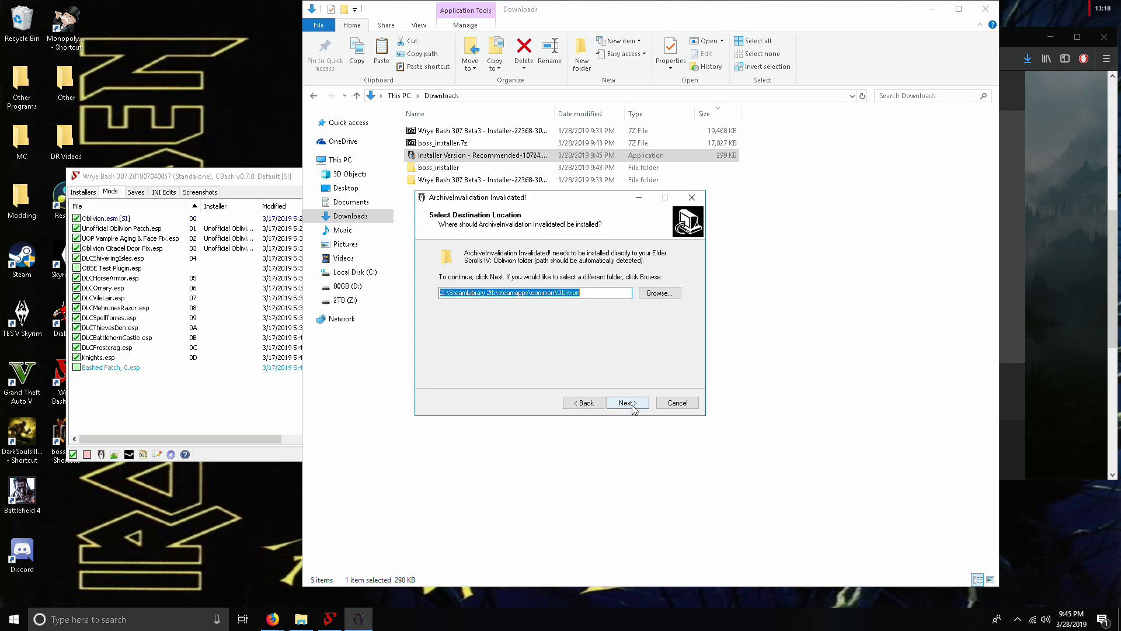
click(627, 402)
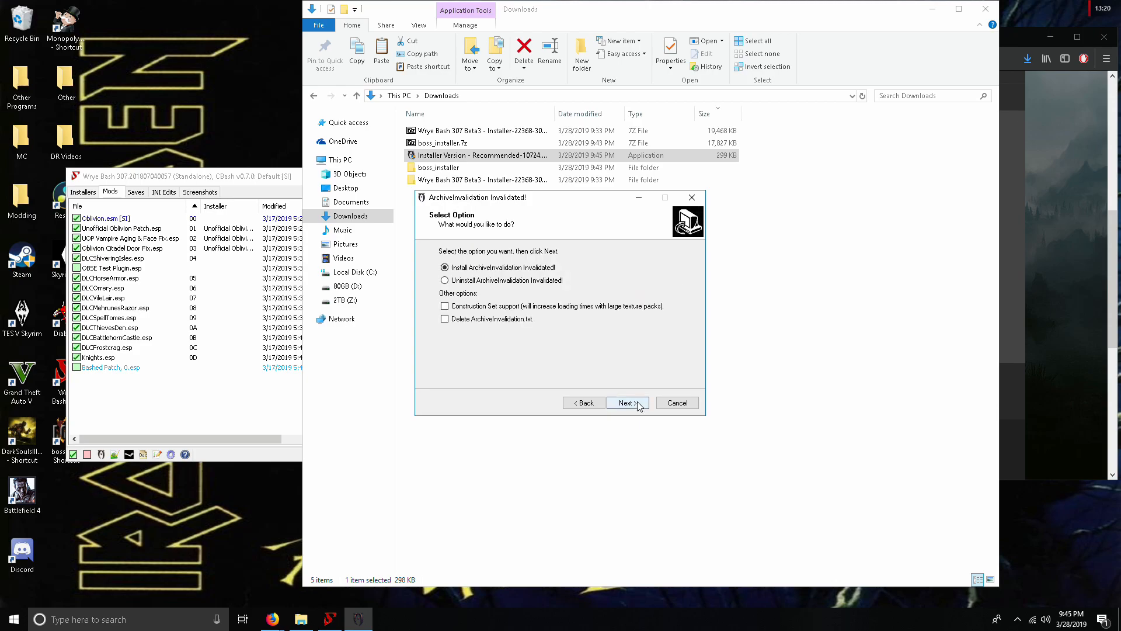
click(628, 402)
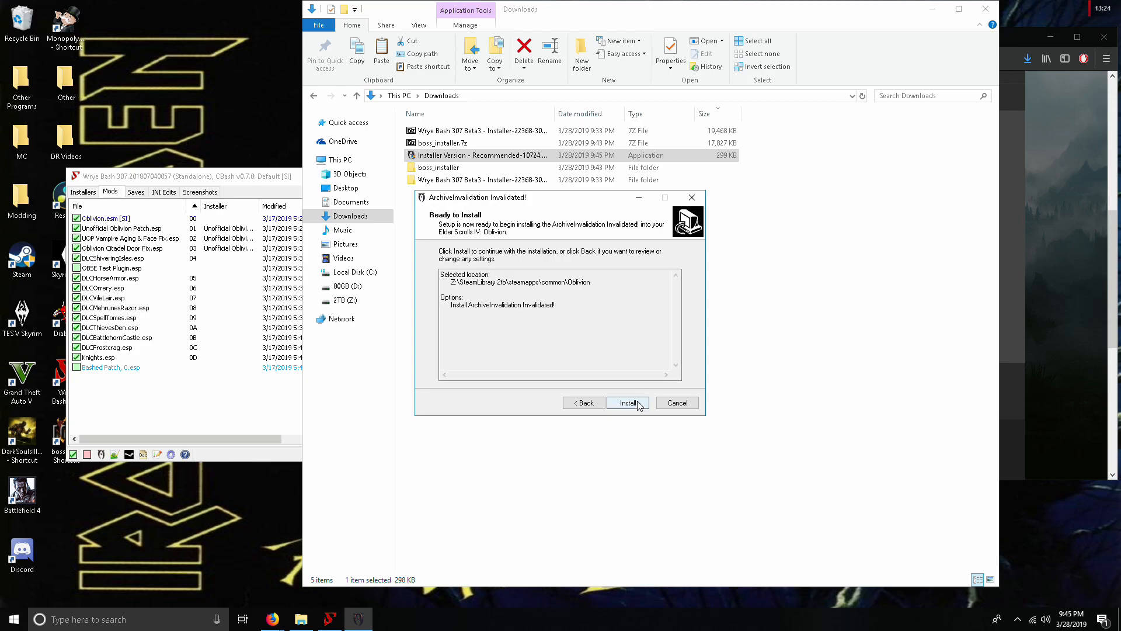
click(628, 402)
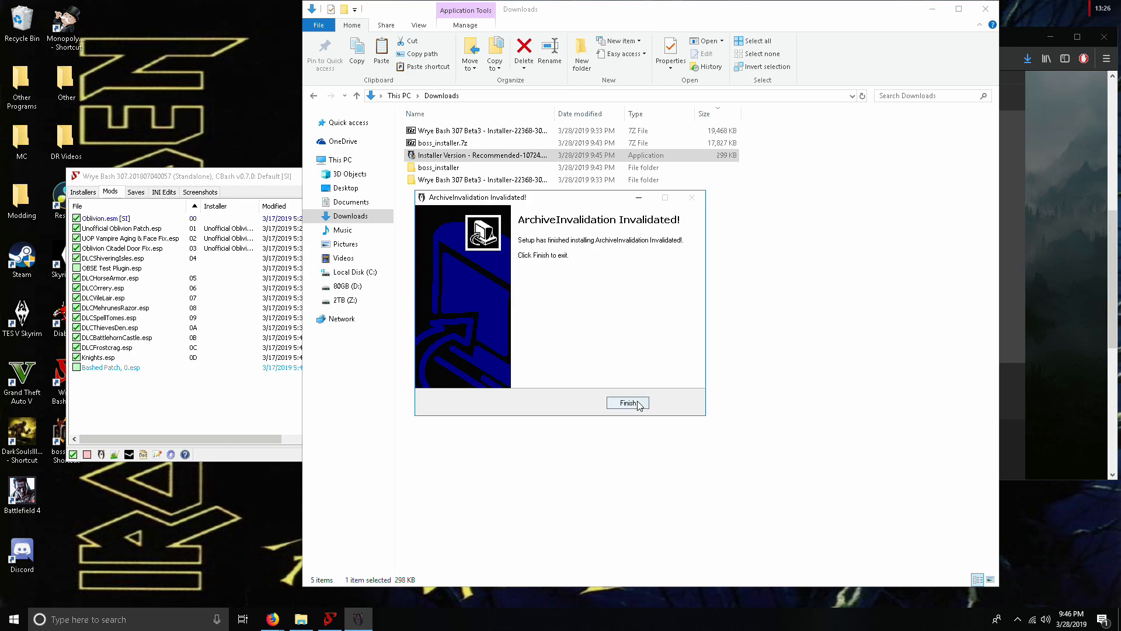
click(628, 403)
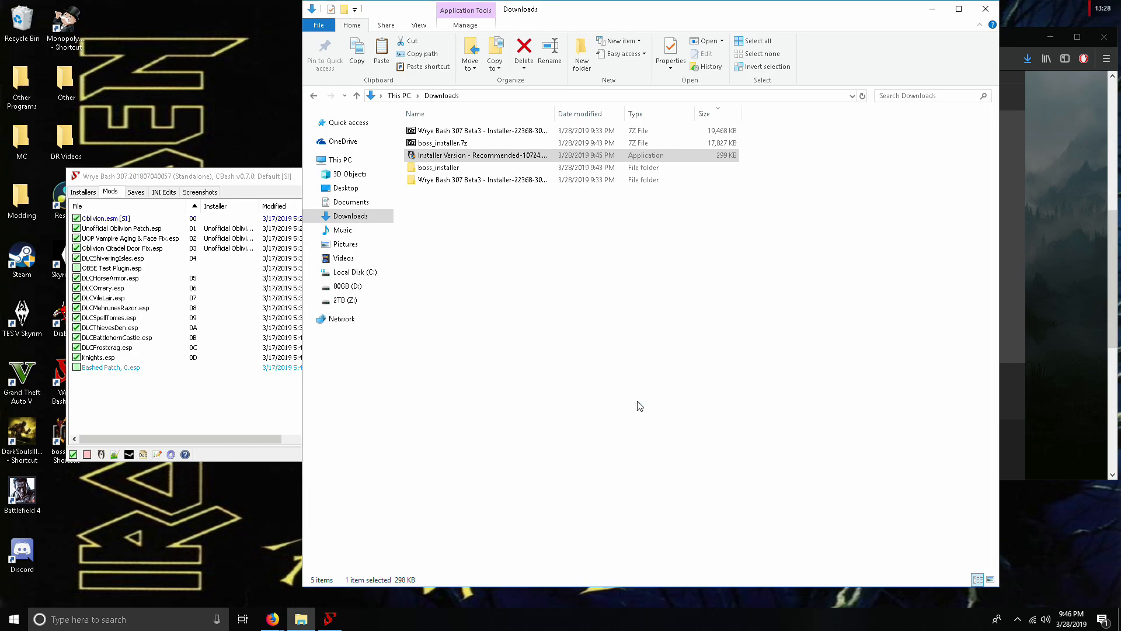